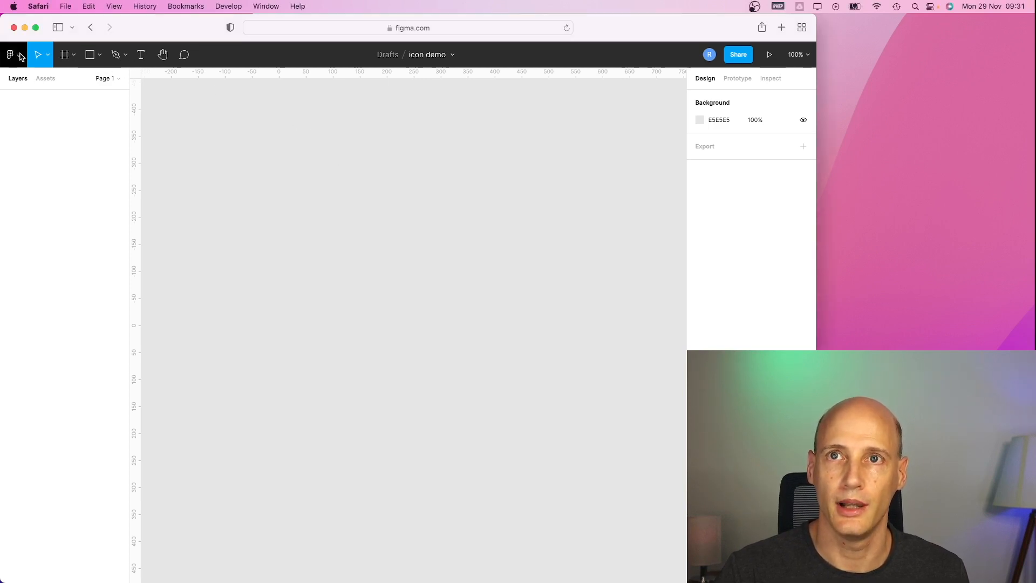
# Go from the main menu to browsing plugins in Figma Community
pyautogui.click(10, 54)
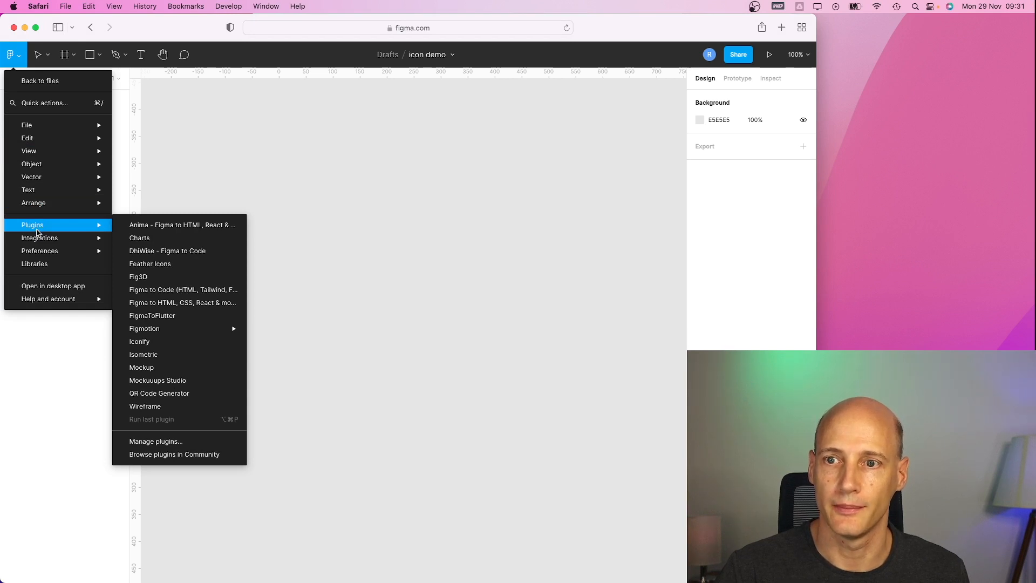
pyautogui.moveTo(65, 224)
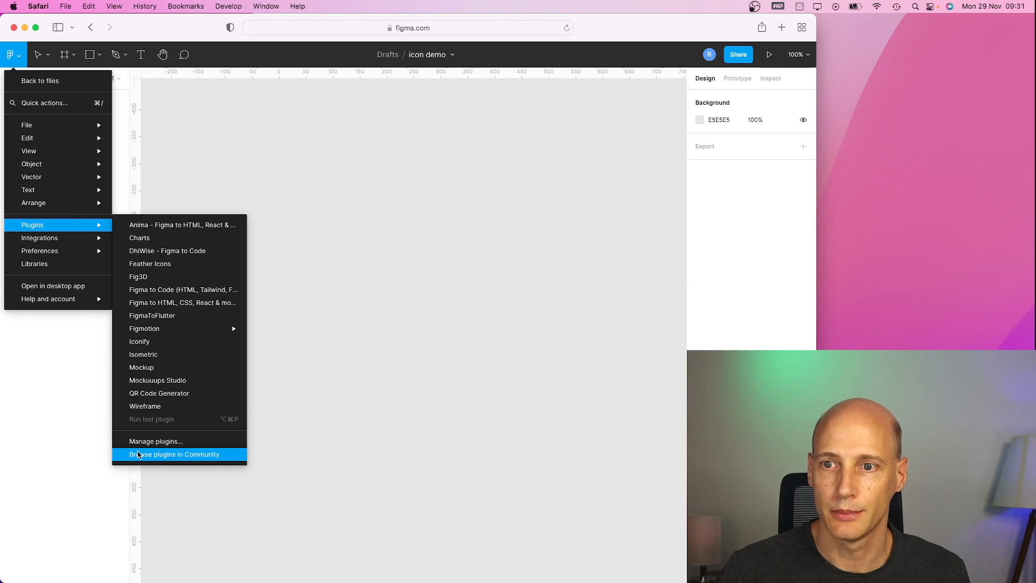
pyautogui.moveTo(146, 458)
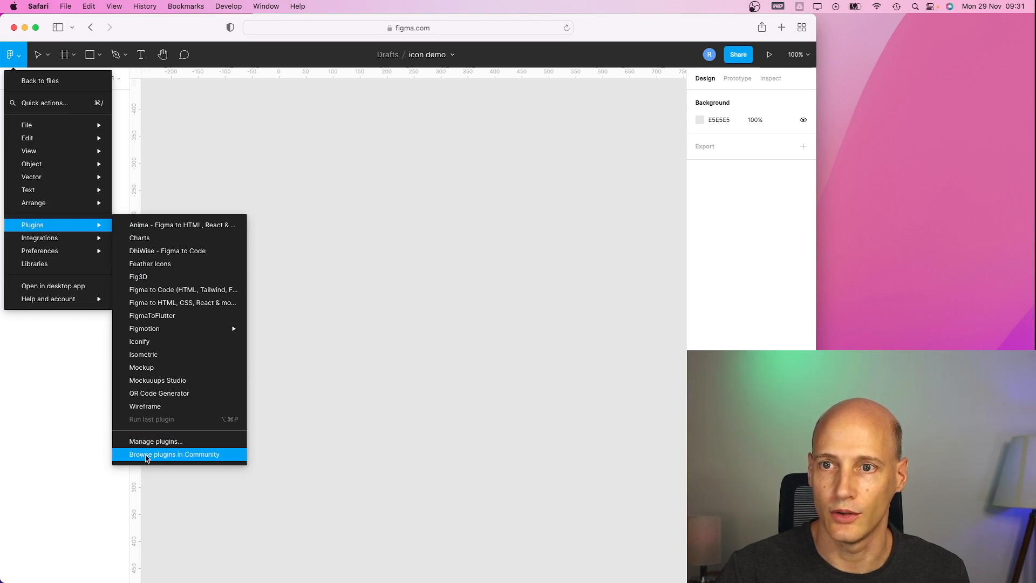
pyautogui.moveTo(158, 459)
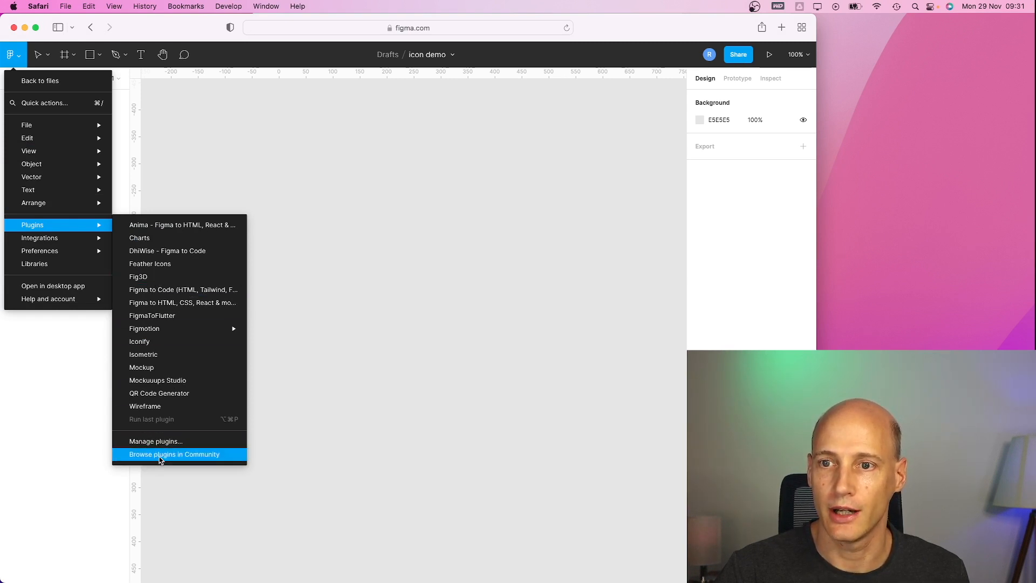
pyautogui.click(173, 454)
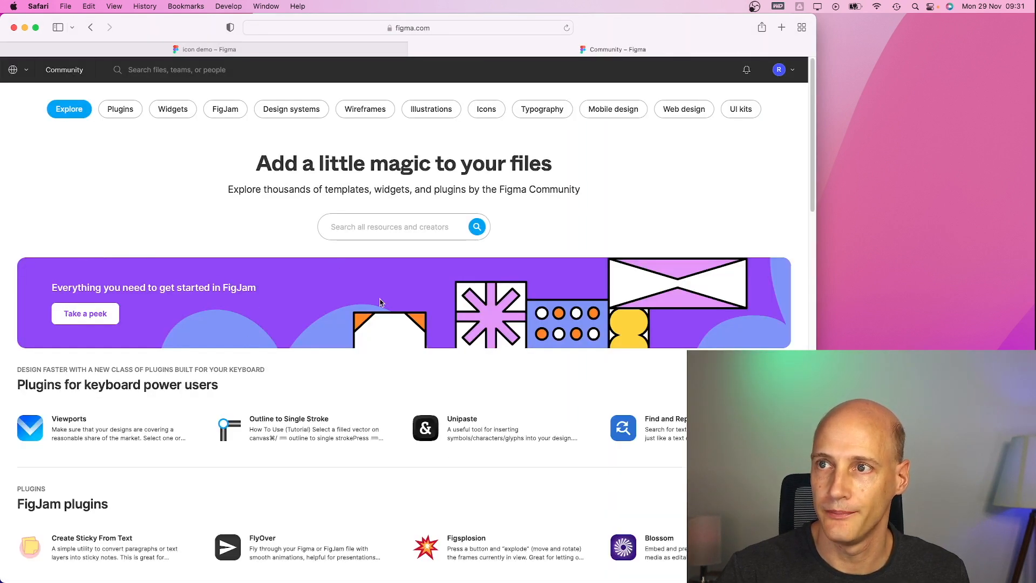
# Search Community for 'icon' and scroll through the matching icon files
pyautogui.click(389, 227)
pyautogui.write('icon')
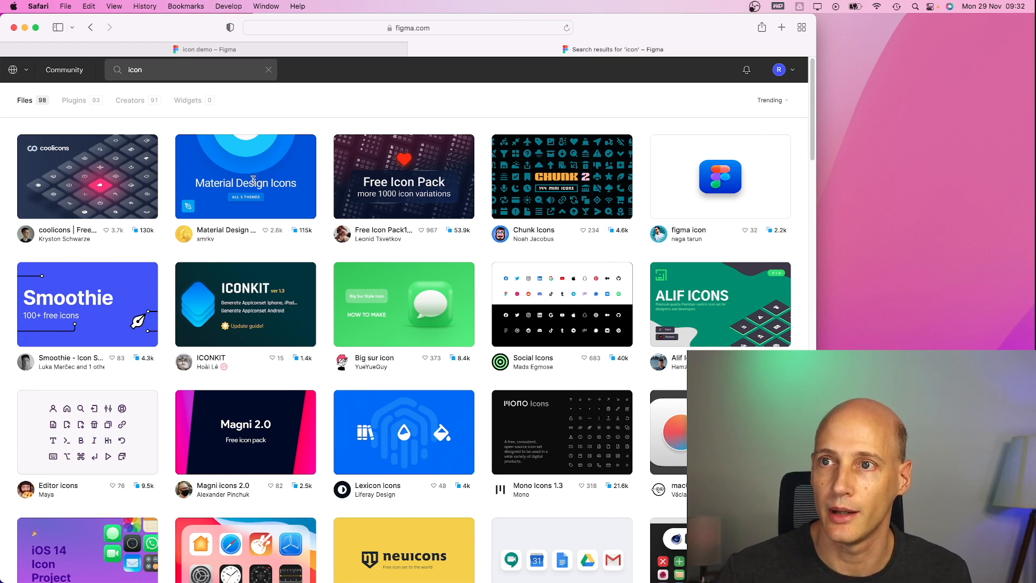
pyautogui.moveTo(265, 280)
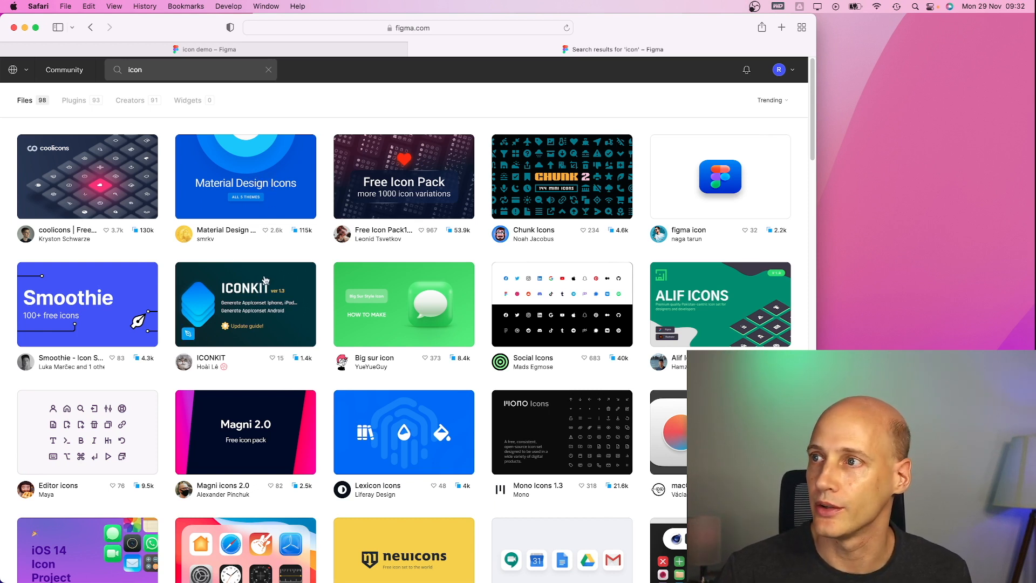
pyautogui.moveTo(278, 267)
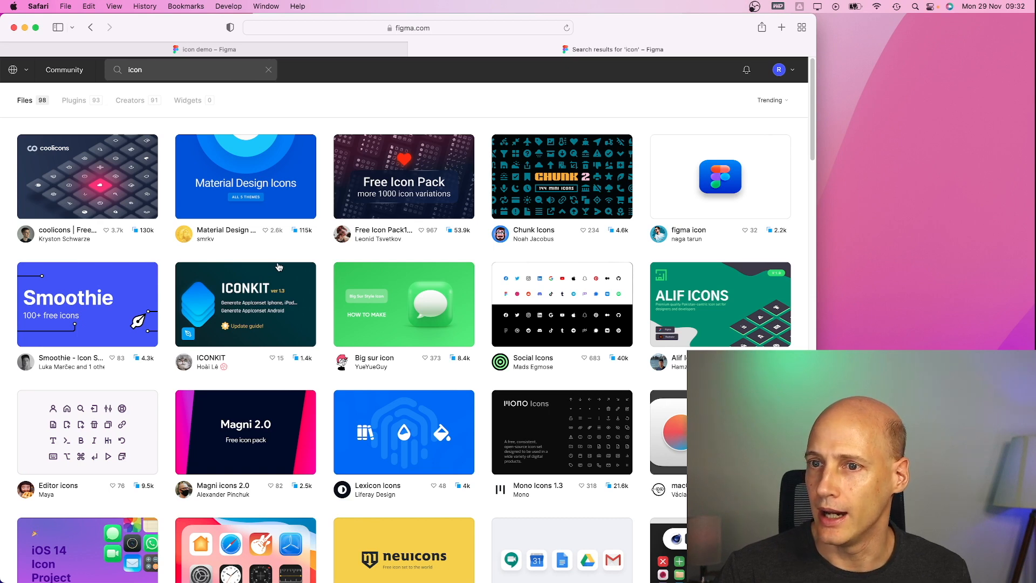
pyautogui.scroll(-3)
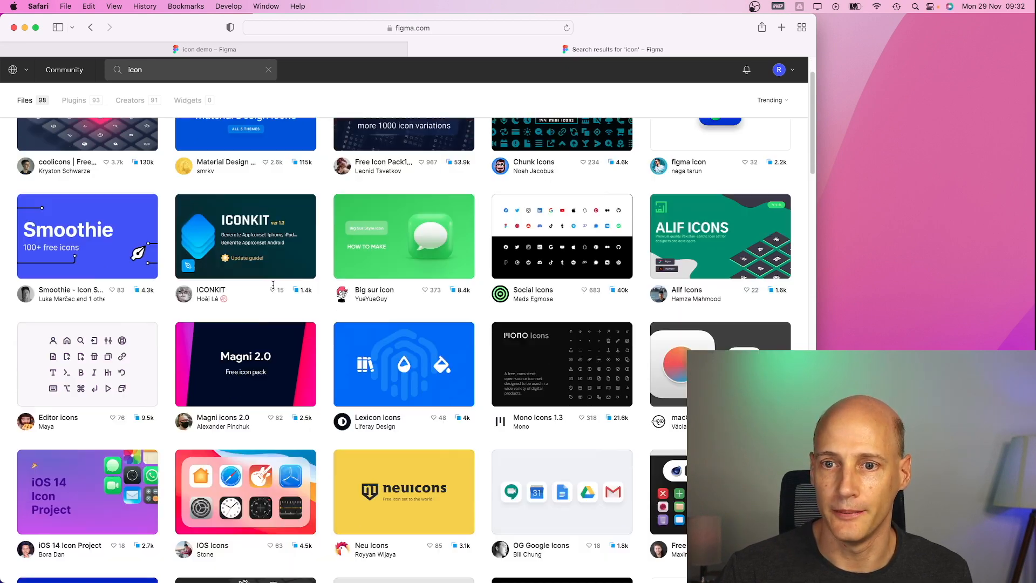
pyautogui.scroll(-3)
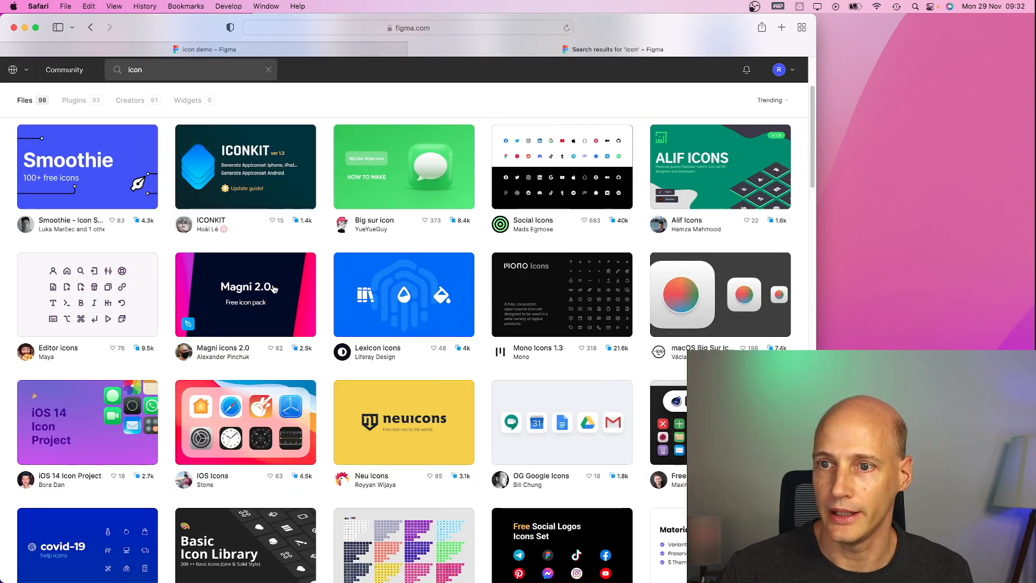
pyautogui.scroll(-3)
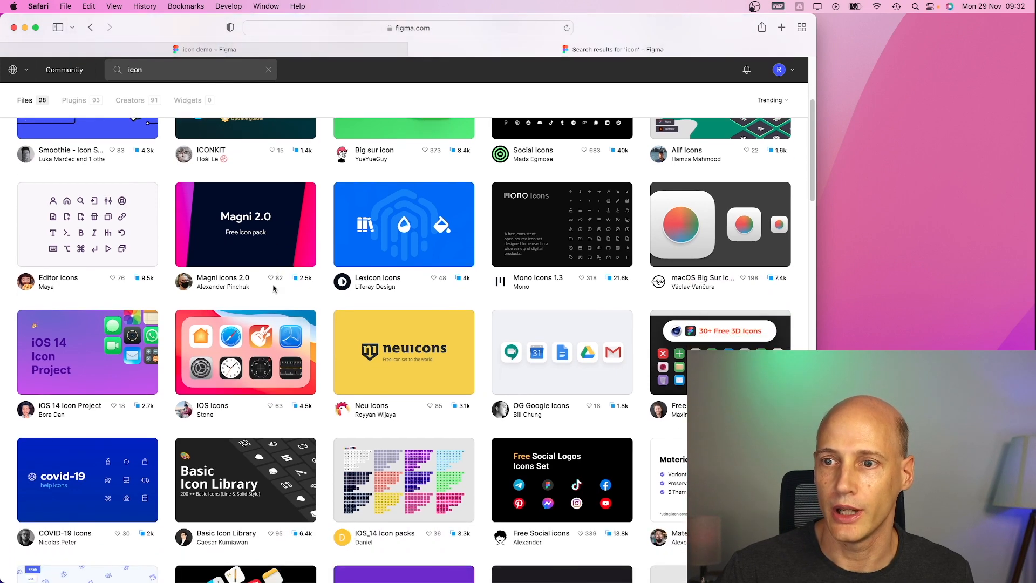
pyautogui.scroll(-3)
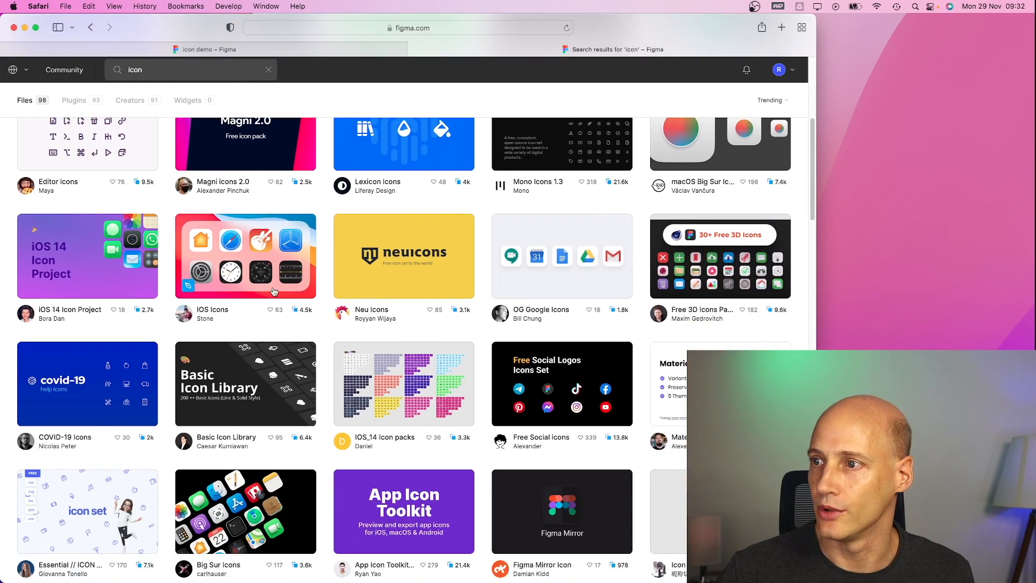
pyautogui.scroll(-3)
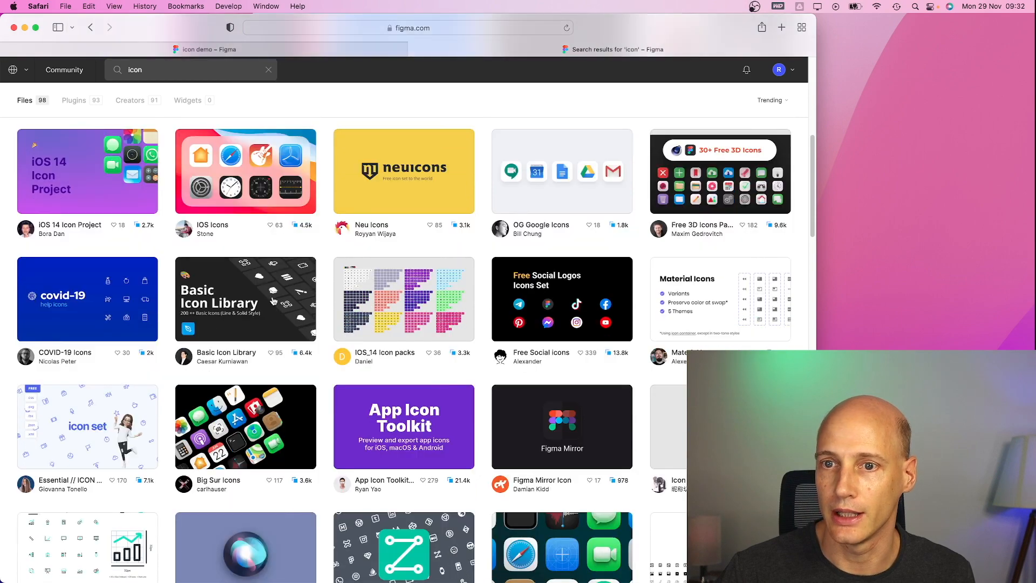
pyautogui.scroll(-3)
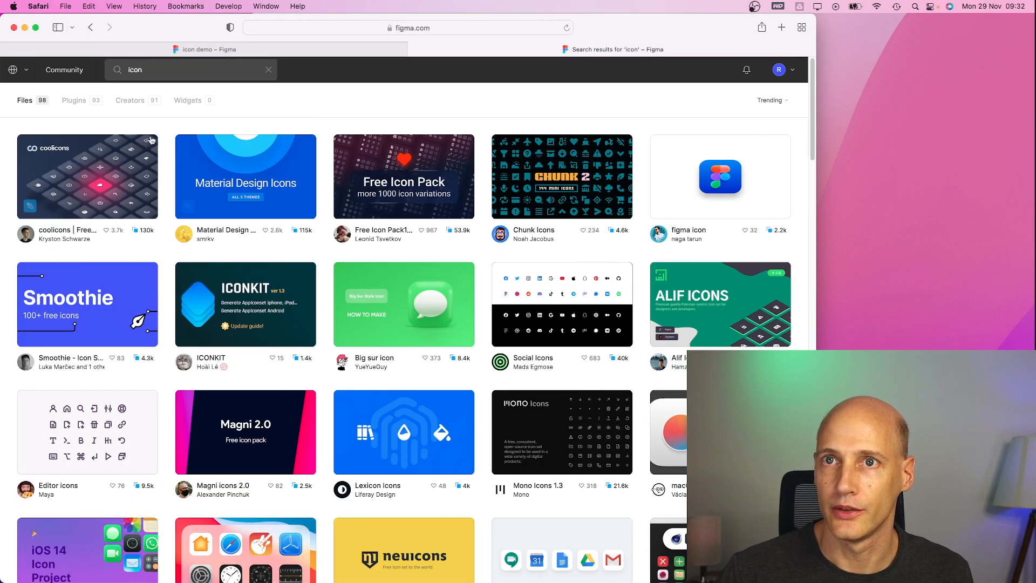
pyautogui.moveTo(226, 83)
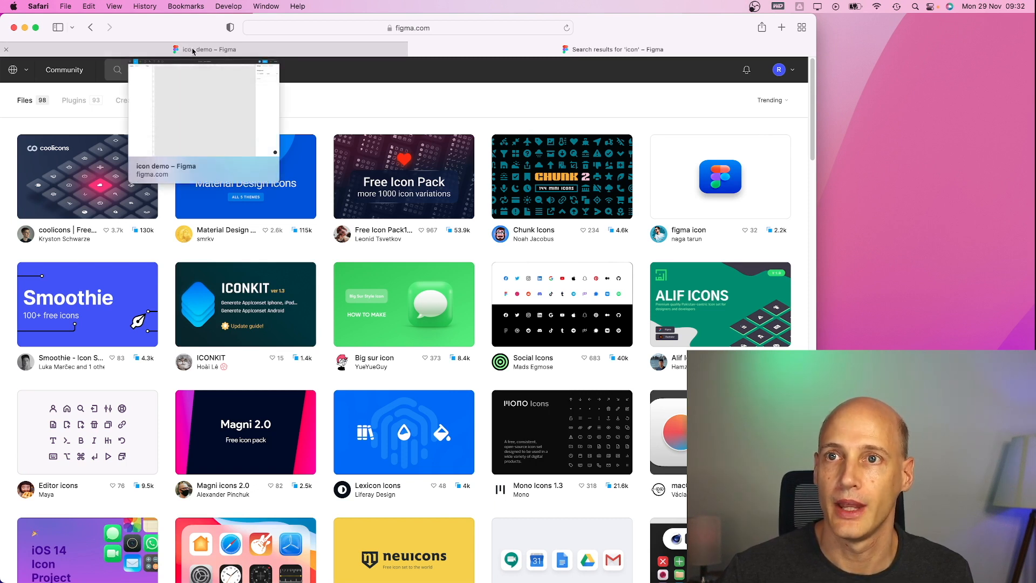
# Back in the icon demo file, add a new page named Icons
pyautogui.click(205, 49)
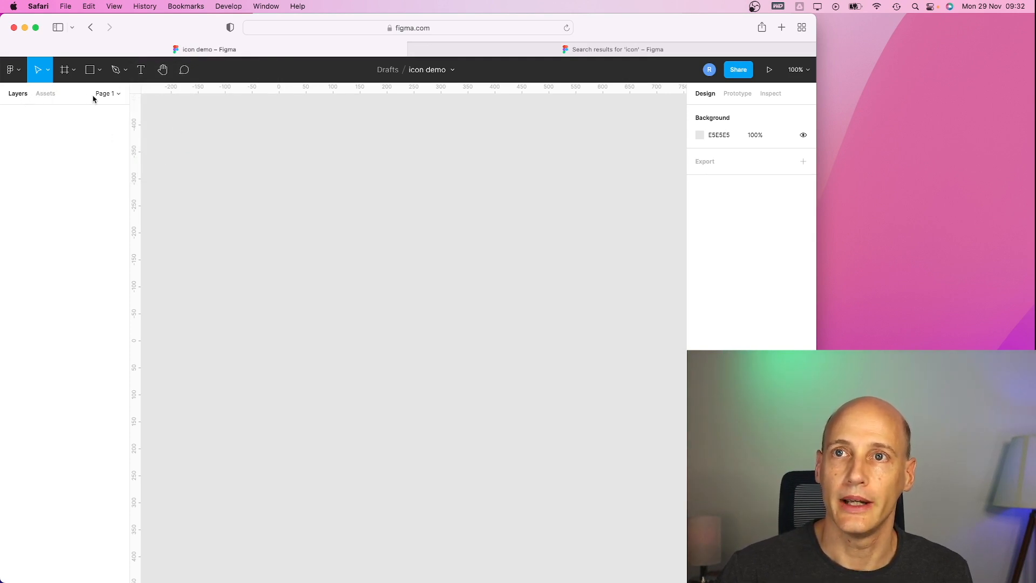
pyautogui.moveTo(184, 128)
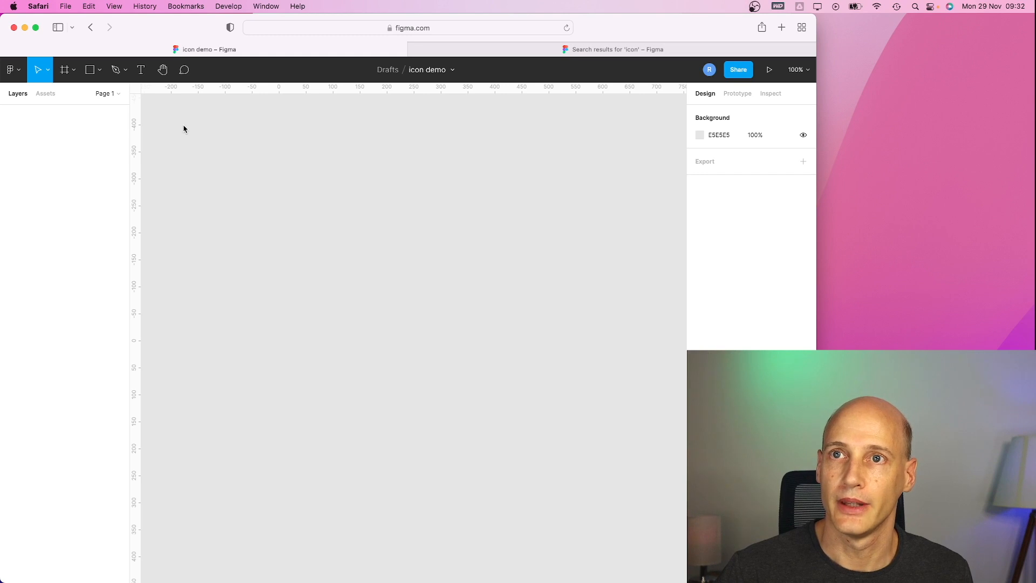
pyautogui.click(118, 92)
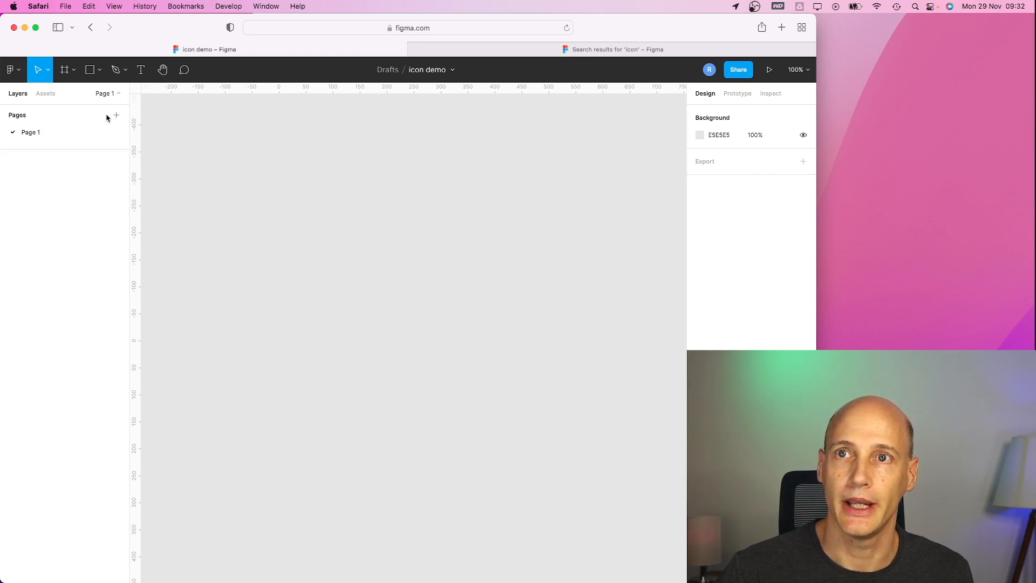
pyautogui.click(115, 116)
pyautogui.write('Icons')
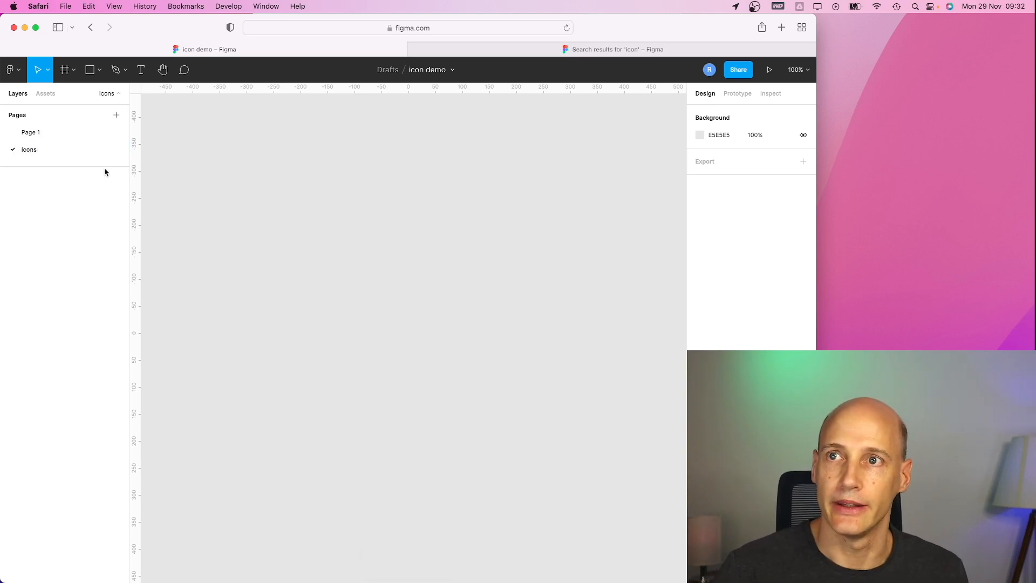
pyautogui.moveTo(257, 201)
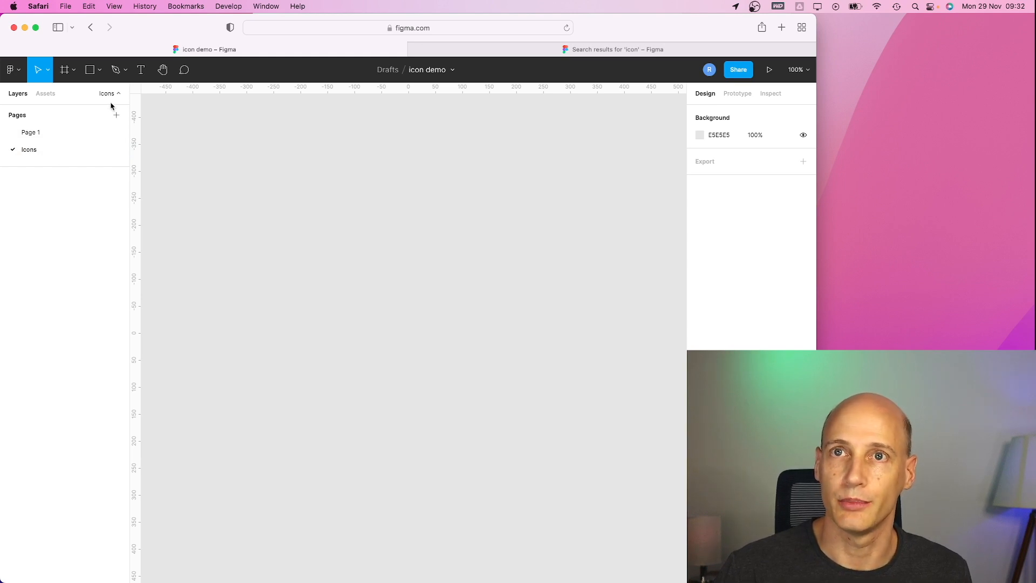
# Launch the Iconify plugin from the main menu's Plugins list
pyautogui.click(10, 69)
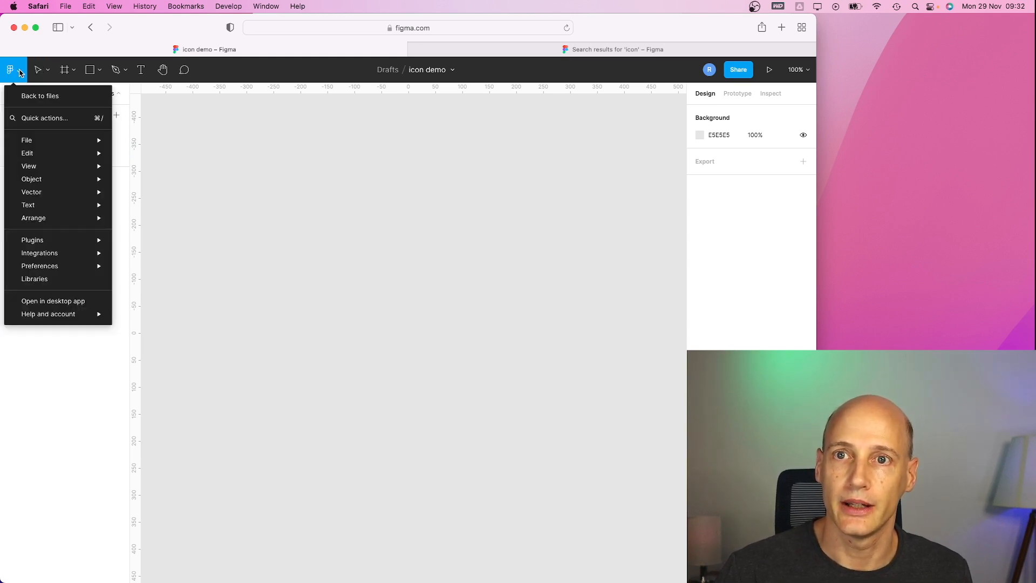
pyautogui.moveTo(32, 239)
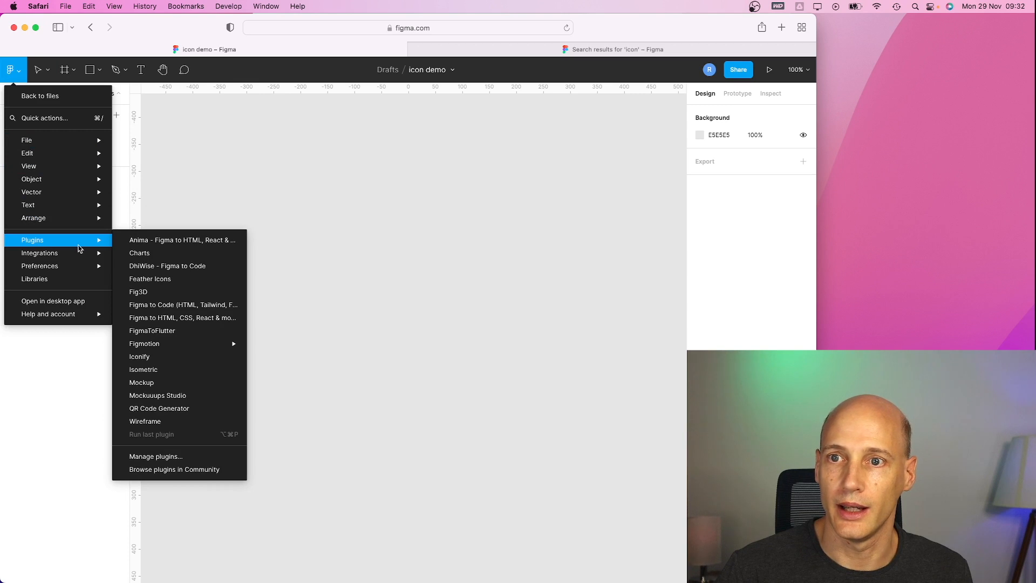
pyautogui.moveTo(139, 356)
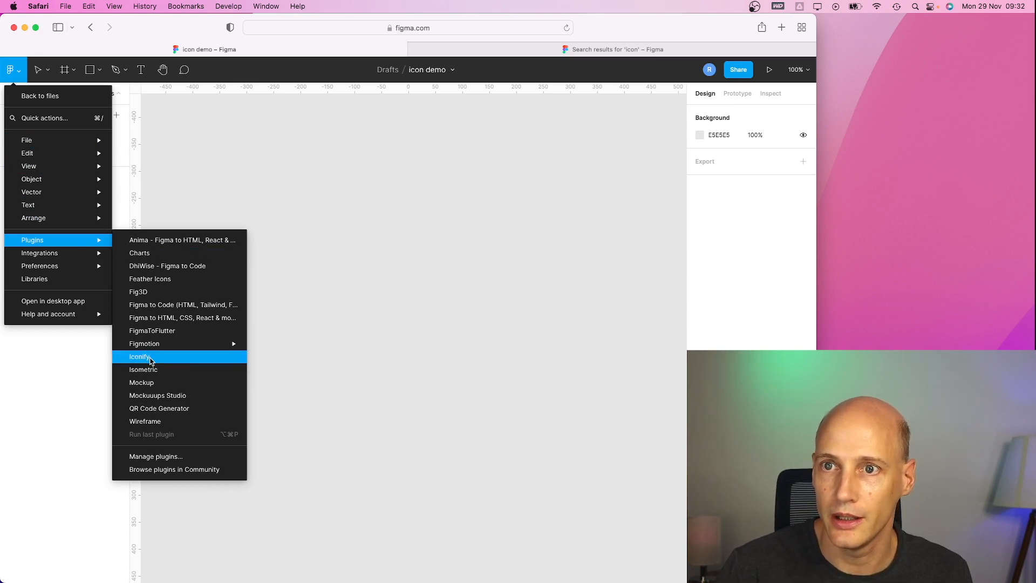
pyautogui.moveTo(158, 287)
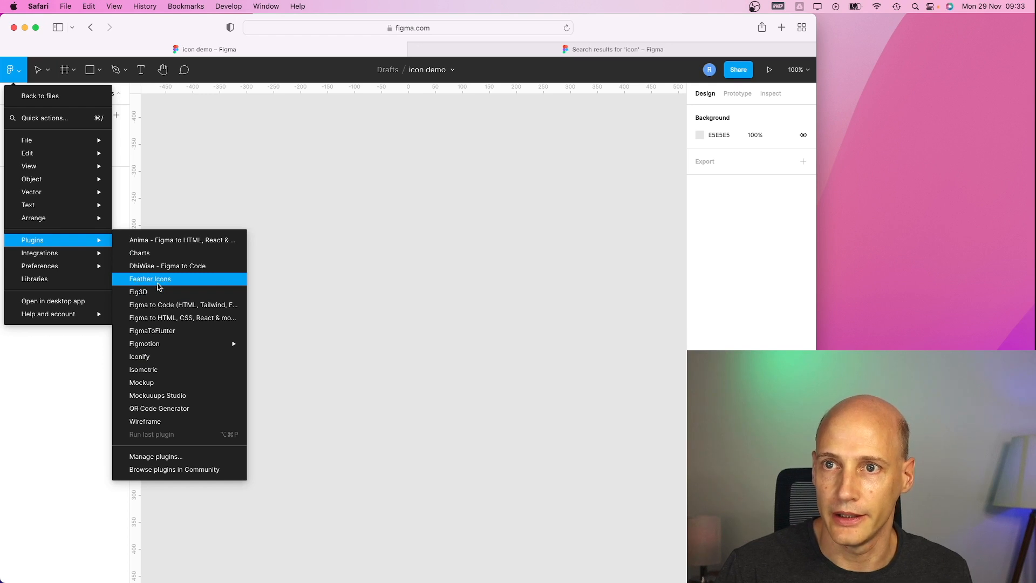
pyautogui.moveTo(160, 304)
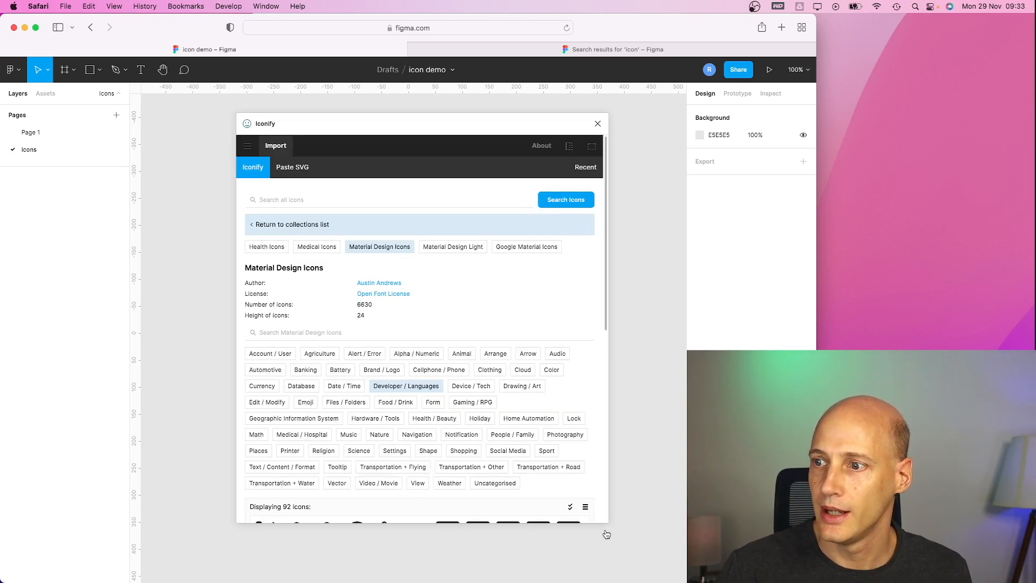
pyautogui.moveTo(551, 370)
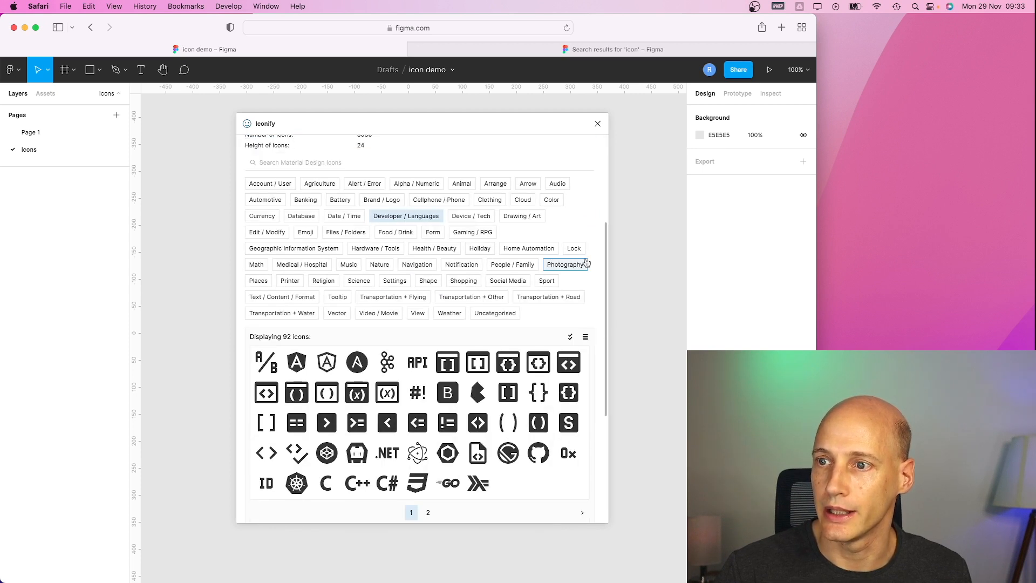
pyautogui.moveTo(289, 280)
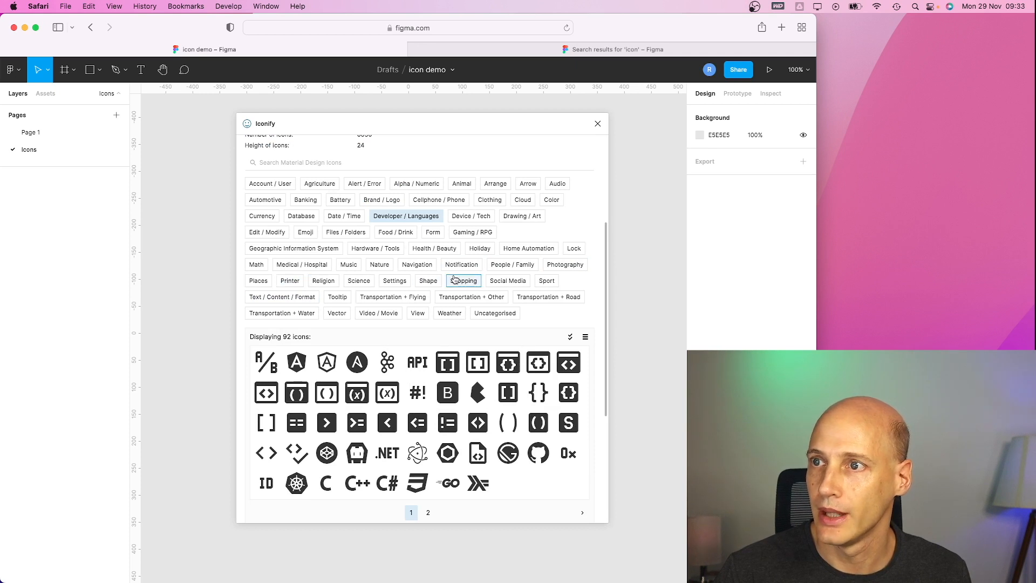
# Insert the bell-ring-outline icon from the Notification category onto the Icons page
pyautogui.click(460, 265)
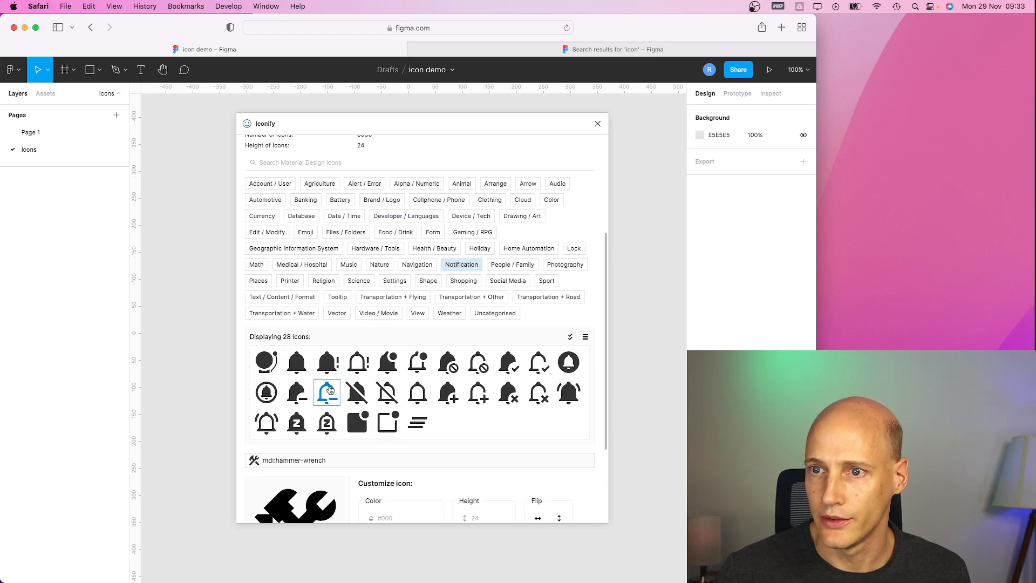
pyautogui.moveTo(266, 423)
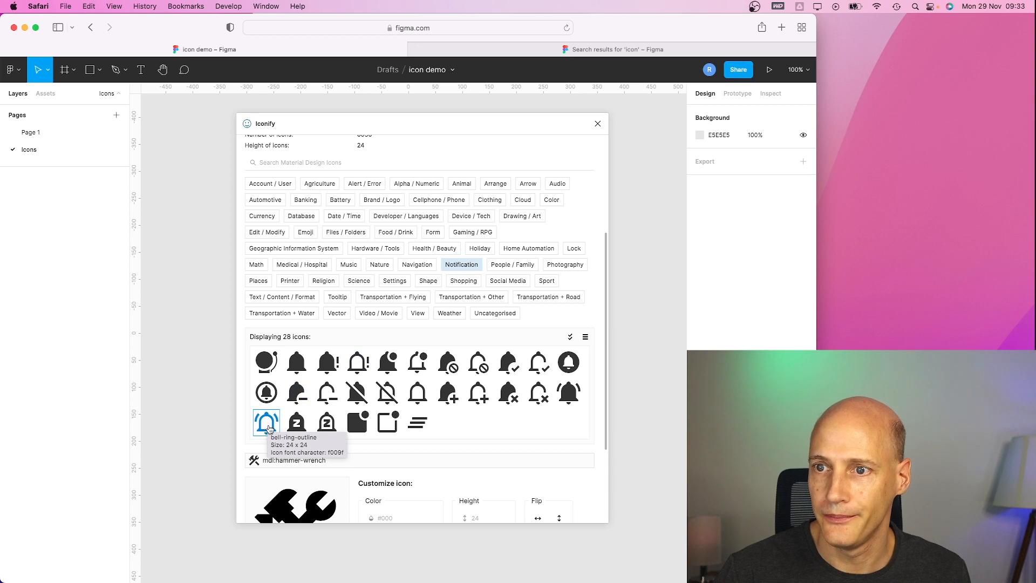
pyautogui.moveTo(180, 199)
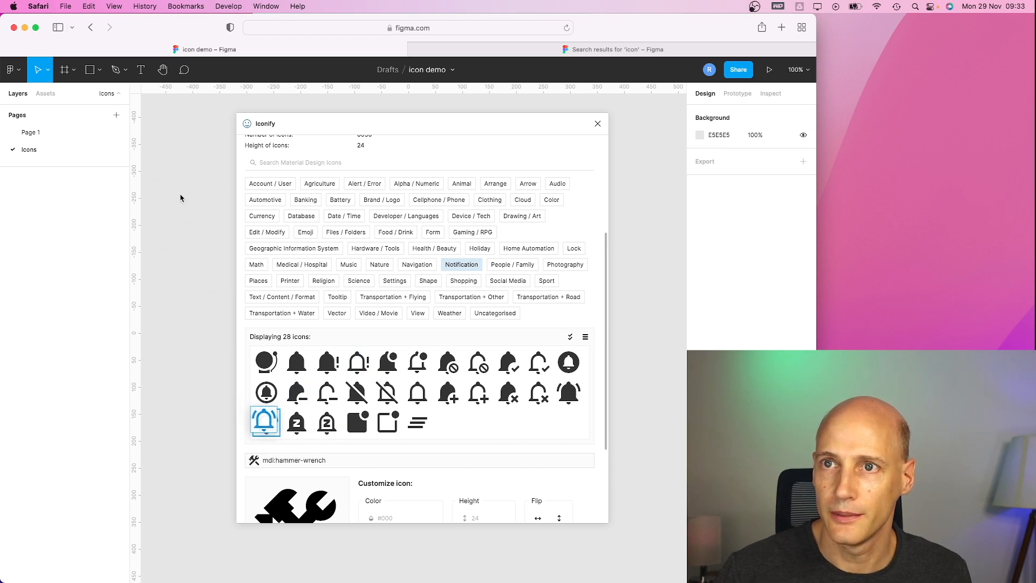
pyautogui.click(266, 421)
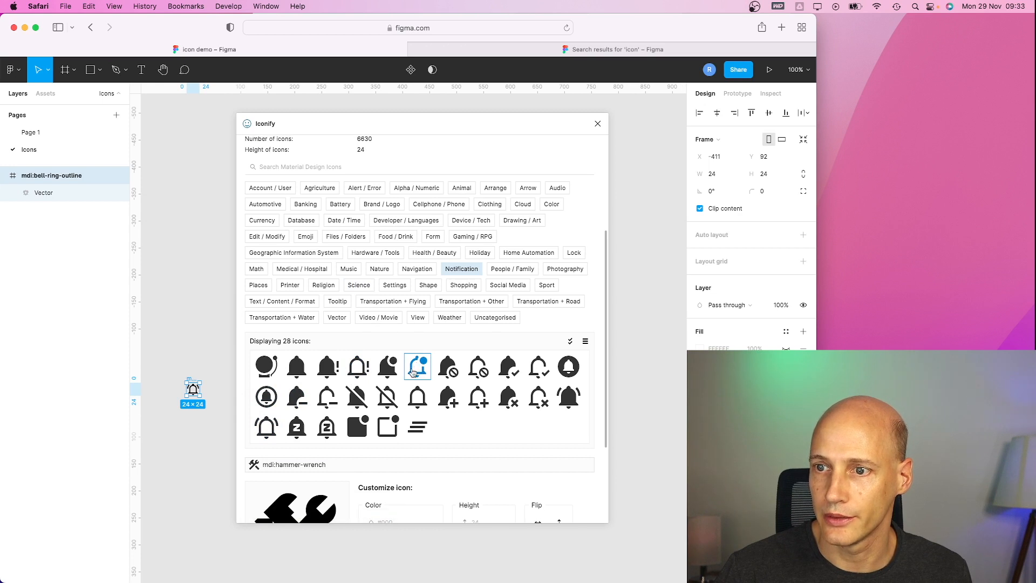
pyautogui.scroll(-3)
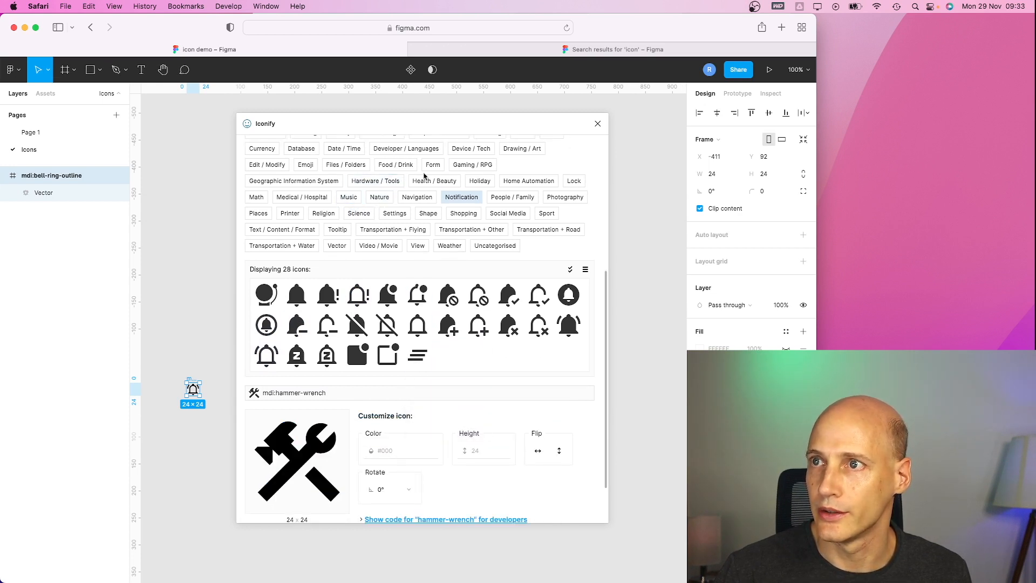
# Browse the Device / Tech, Vector and Account / User icon categories
pyautogui.click(471, 147)
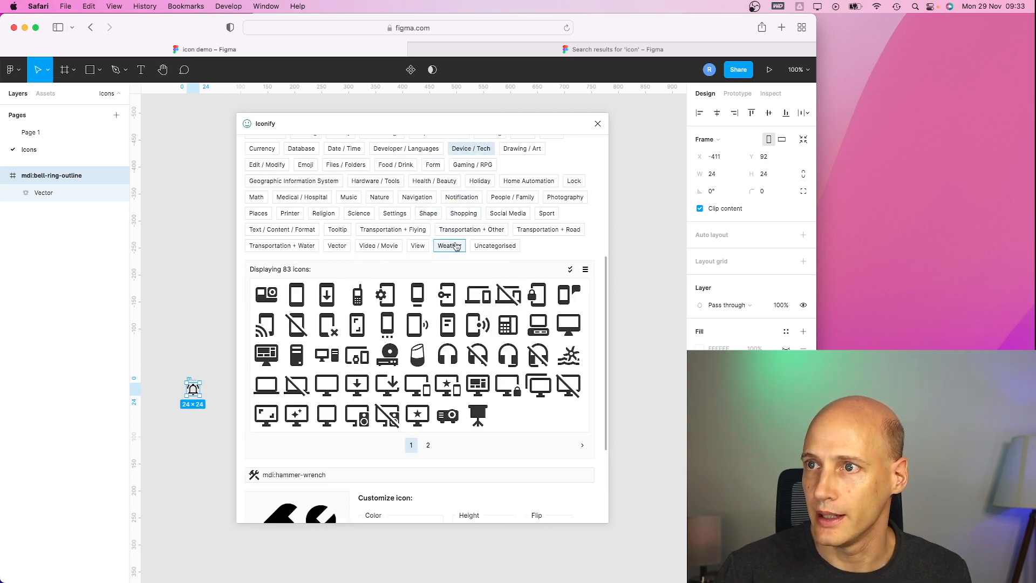
pyautogui.click(337, 245)
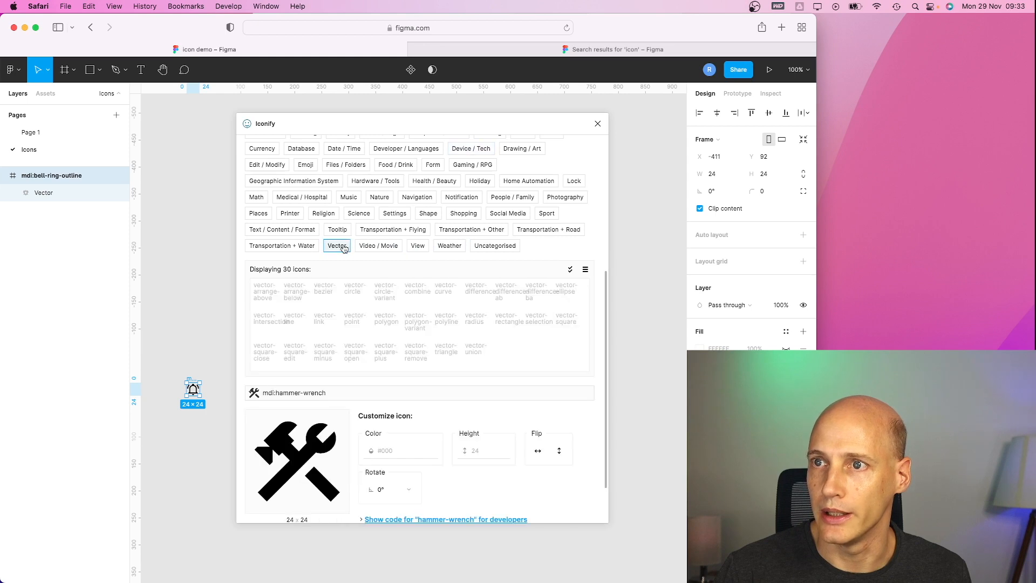
pyautogui.scroll(3)
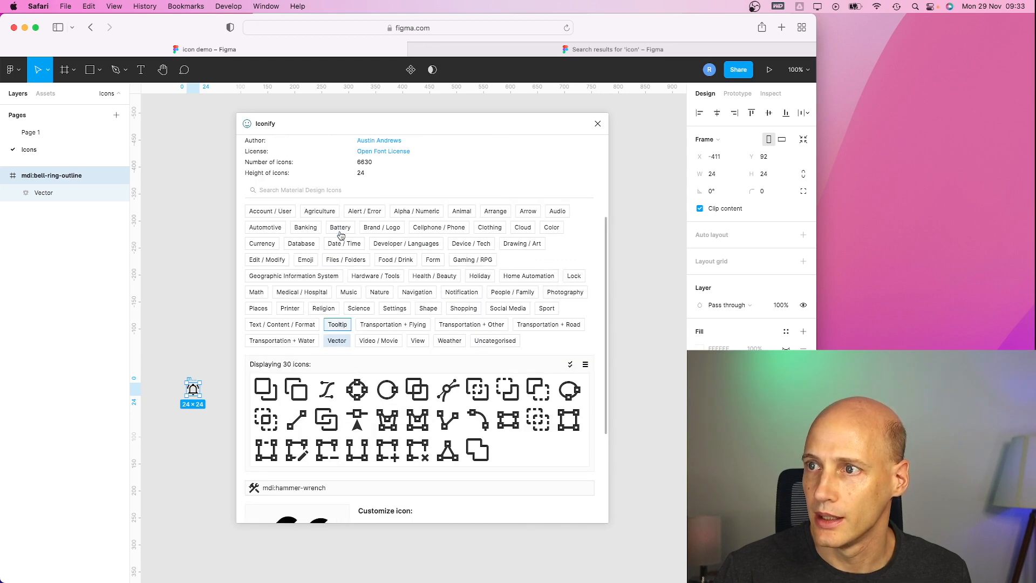
pyautogui.click(270, 213)
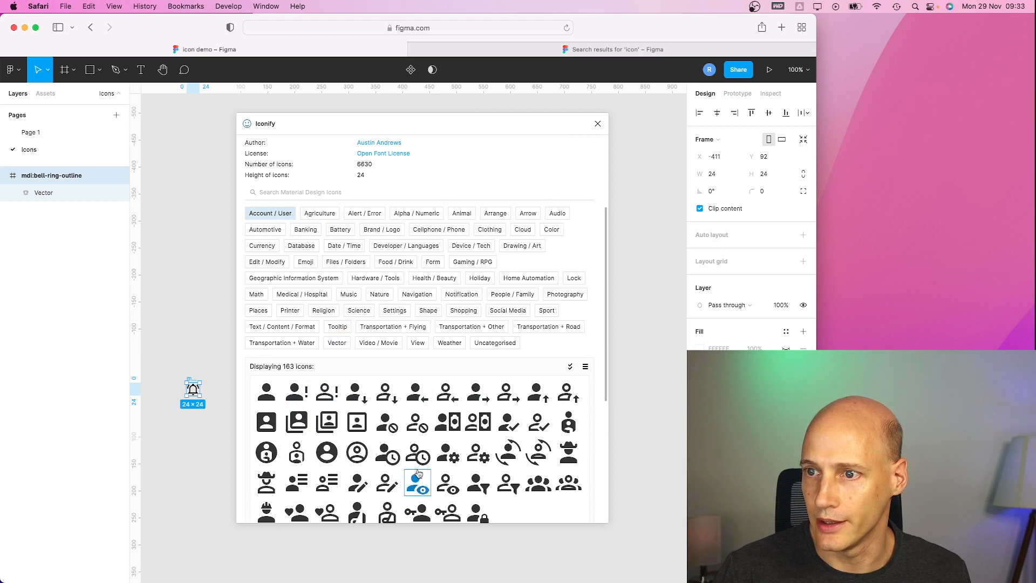
pyautogui.scroll(-3)
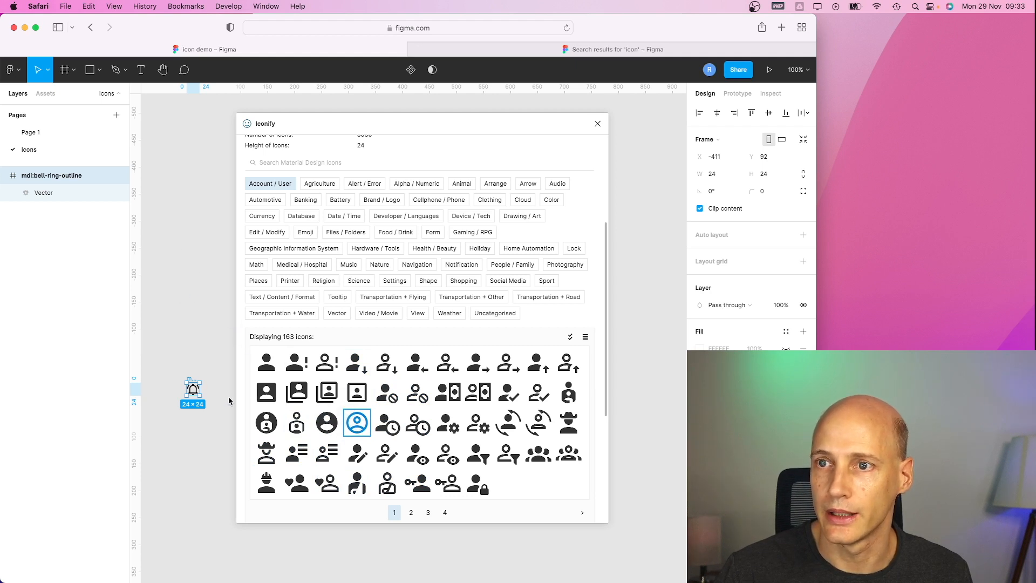
# Import the account-circle, map-marker-radius and cart outline icons from their categories
pyautogui.click(356, 421)
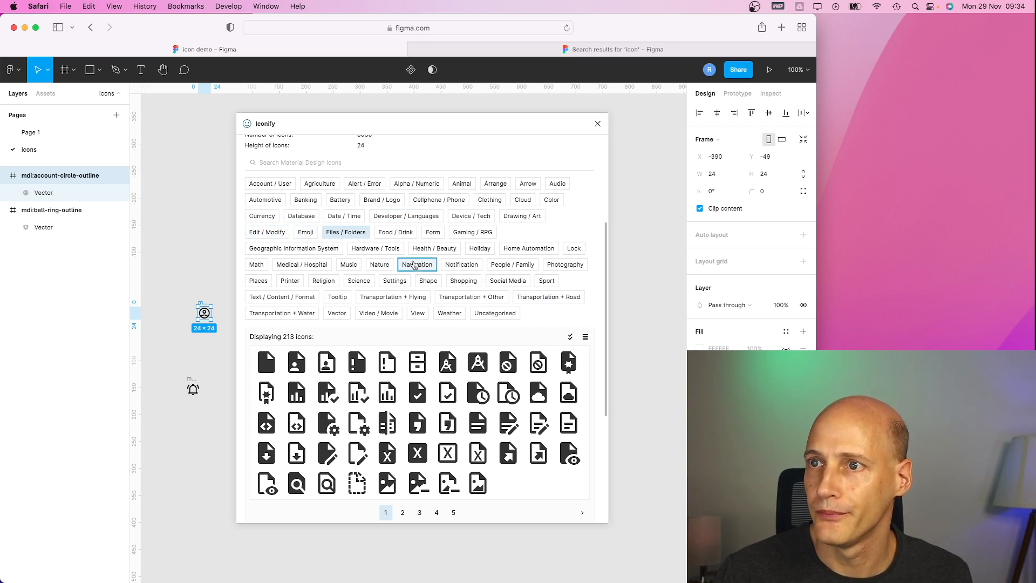
pyautogui.click(417, 264)
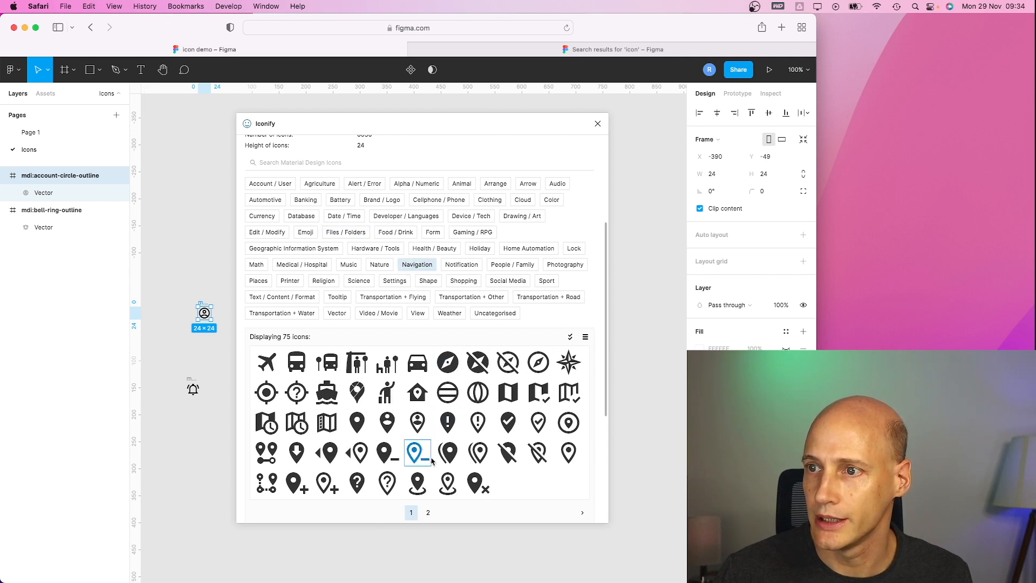
pyautogui.click(446, 484)
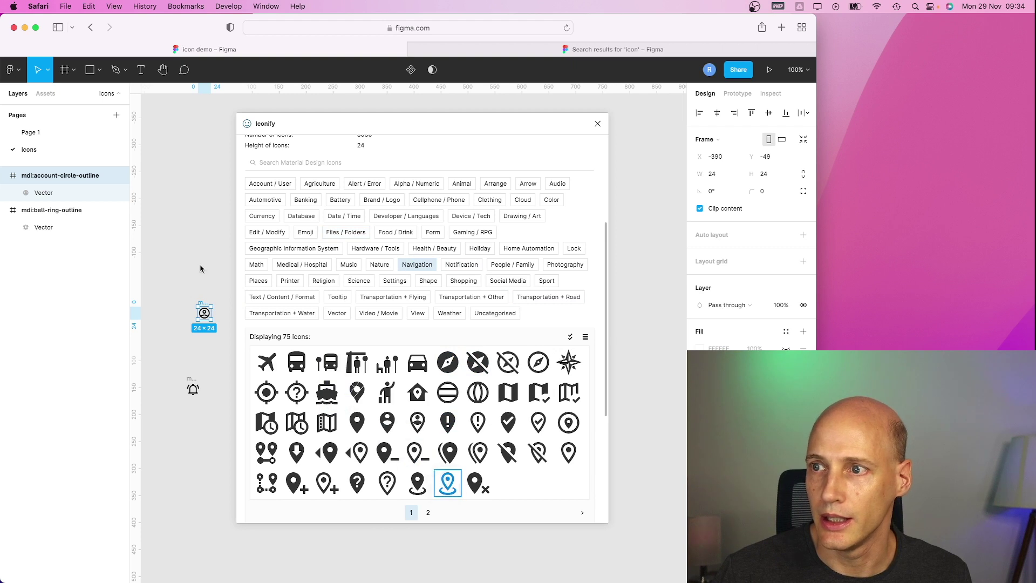
pyautogui.click(448, 482)
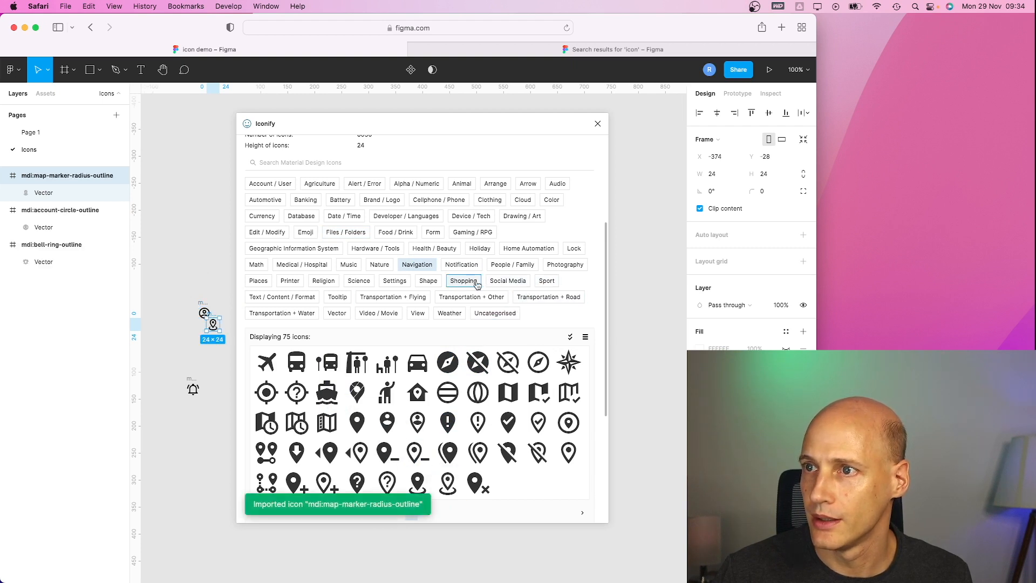
pyautogui.click(463, 280)
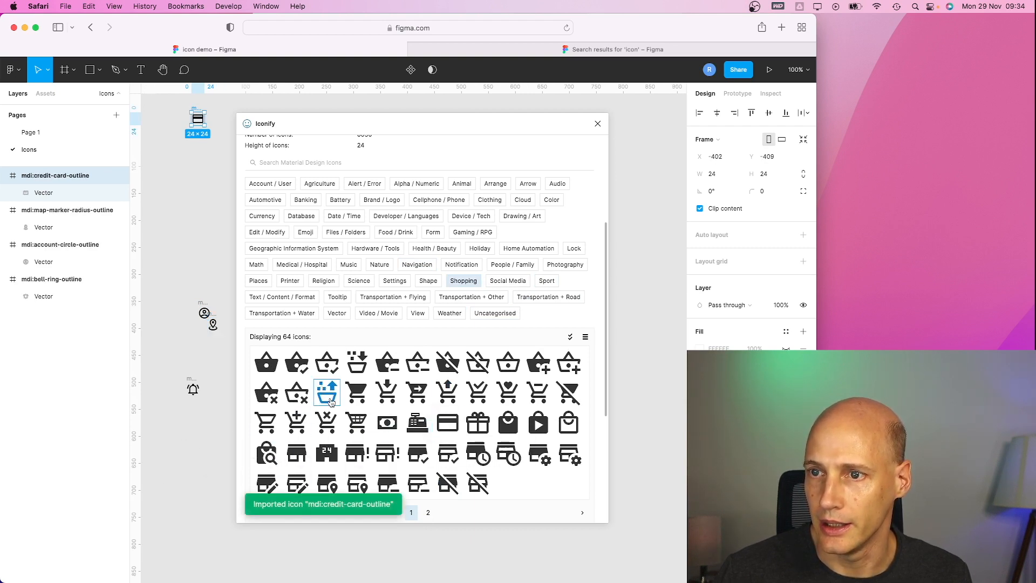
pyautogui.click(265, 422)
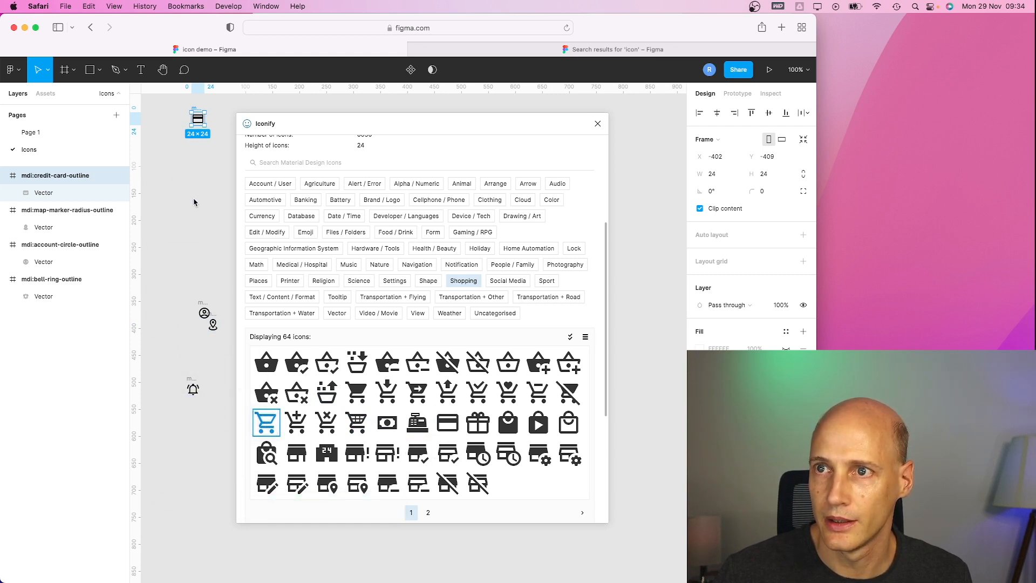
pyautogui.click(266, 422)
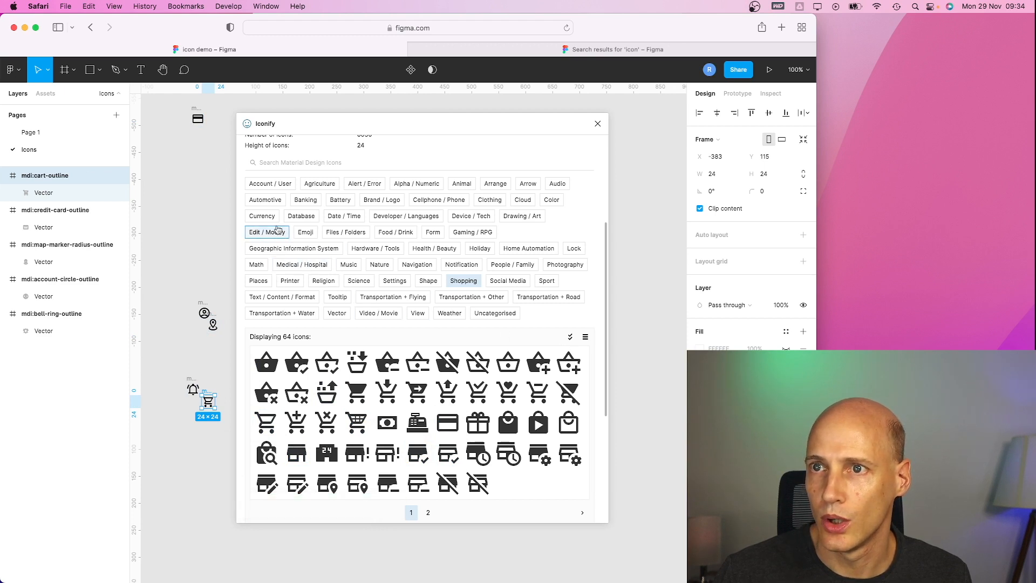
# Browse the Currency and Arrow categories, then close Iconify
pyautogui.click(261, 216)
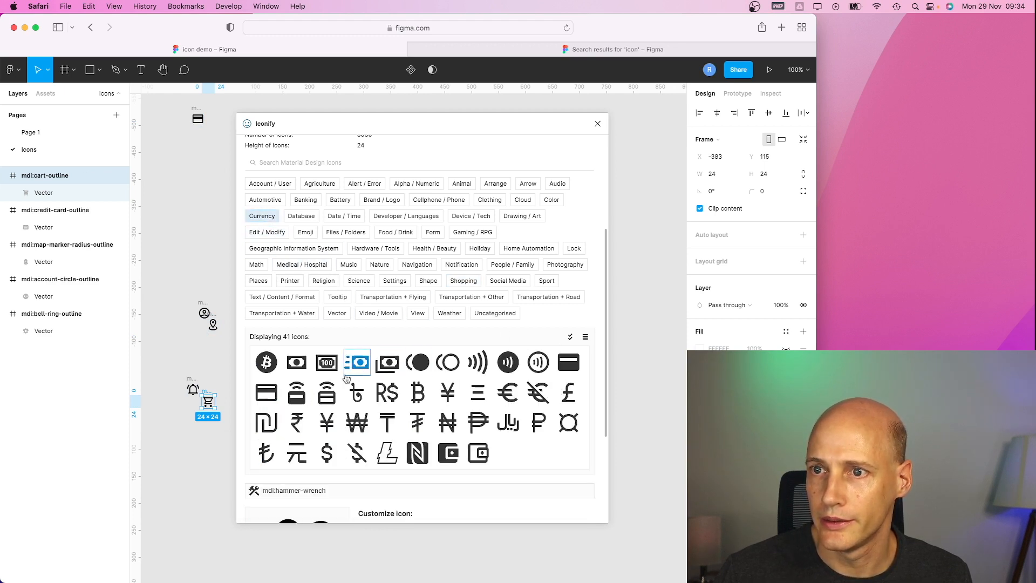
pyautogui.moveTo(557, 183)
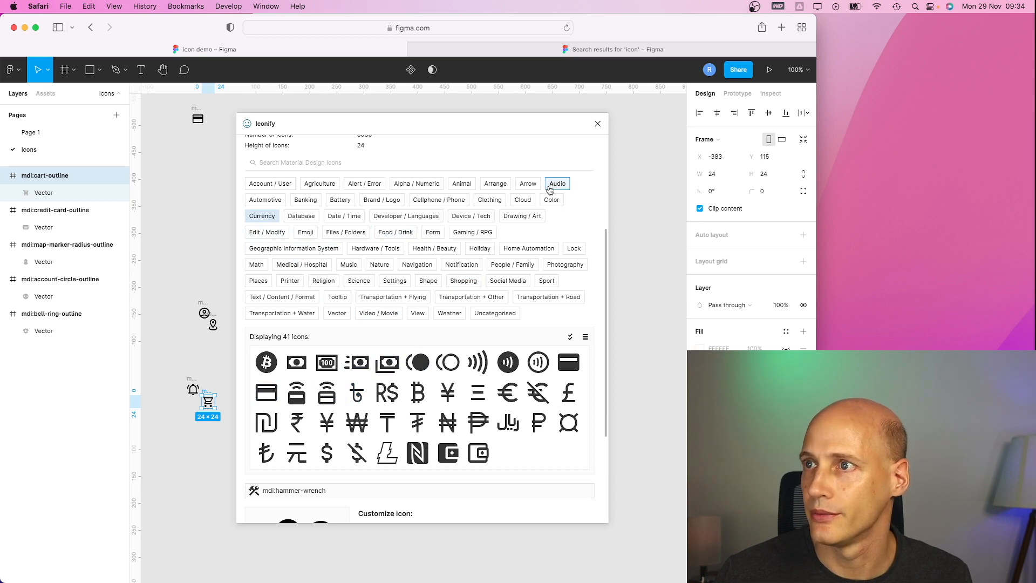
pyautogui.click(528, 183)
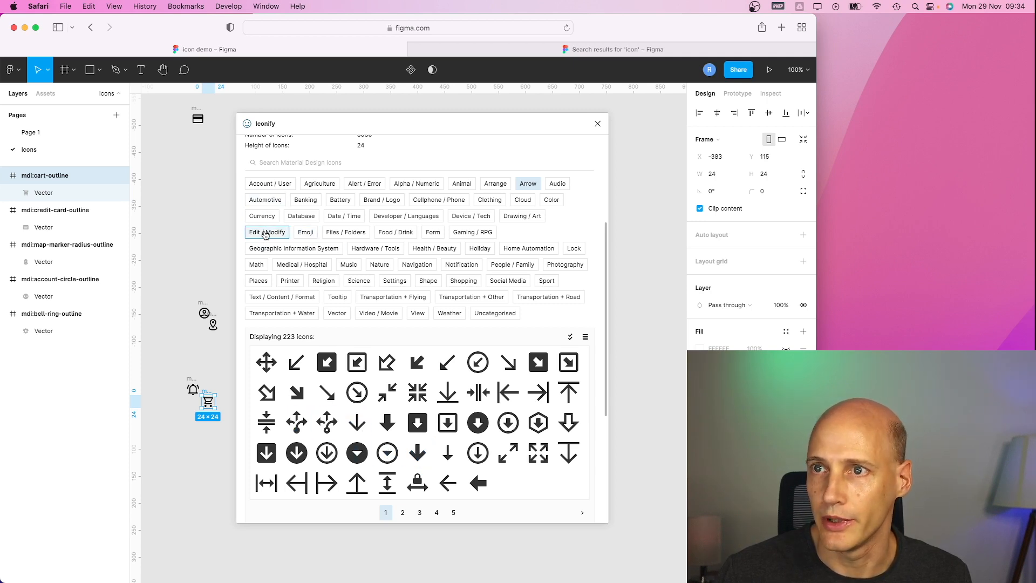
pyautogui.click(305, 199)
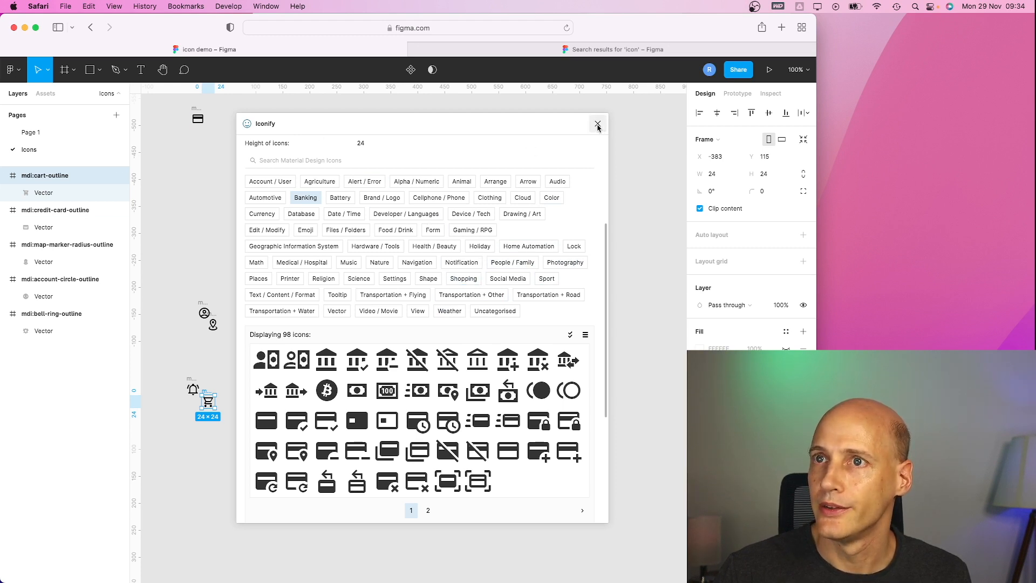
pyautogui.click(597, 125)
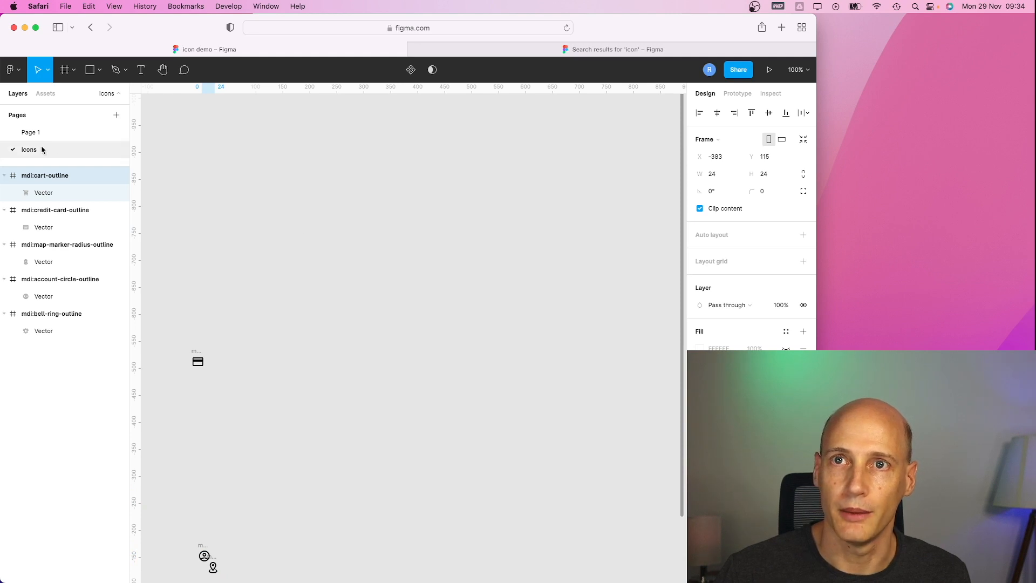
# Collapse all icon layers and select the credit-card-outline icon to view it up close
pyautogui.click(4, 175)
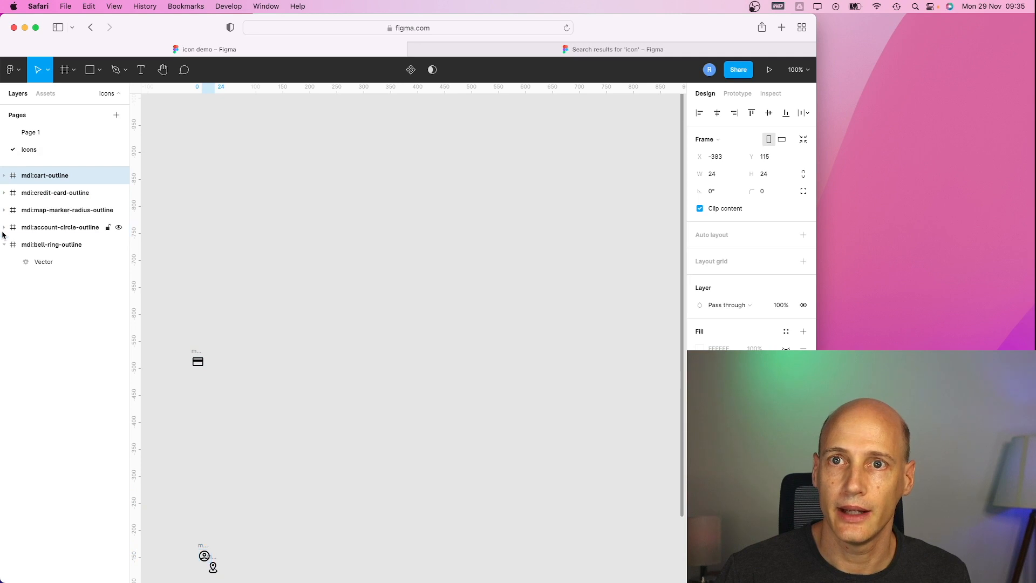
pyautogui.click(233, 401)
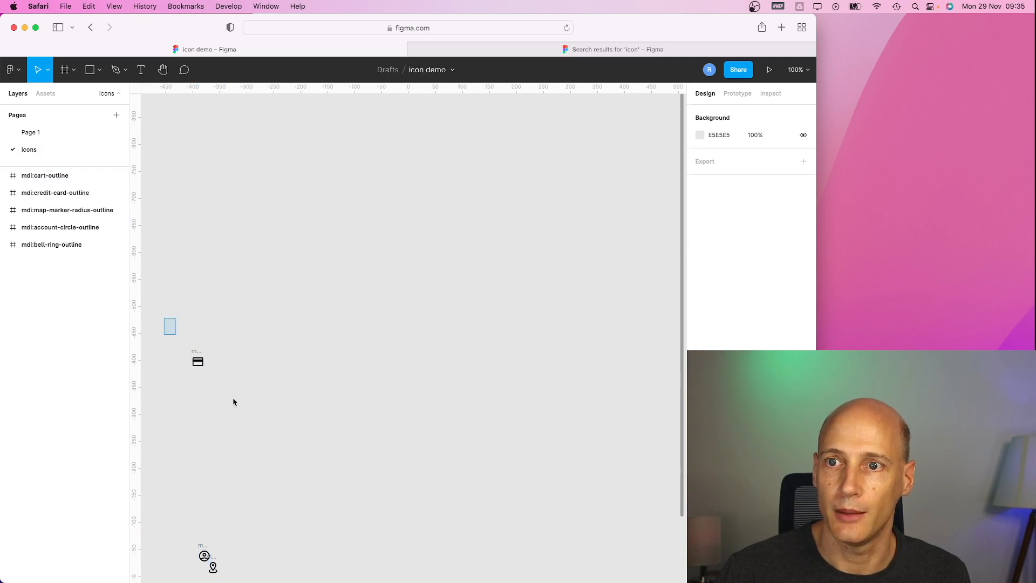
pyautogui.click(198, 362)
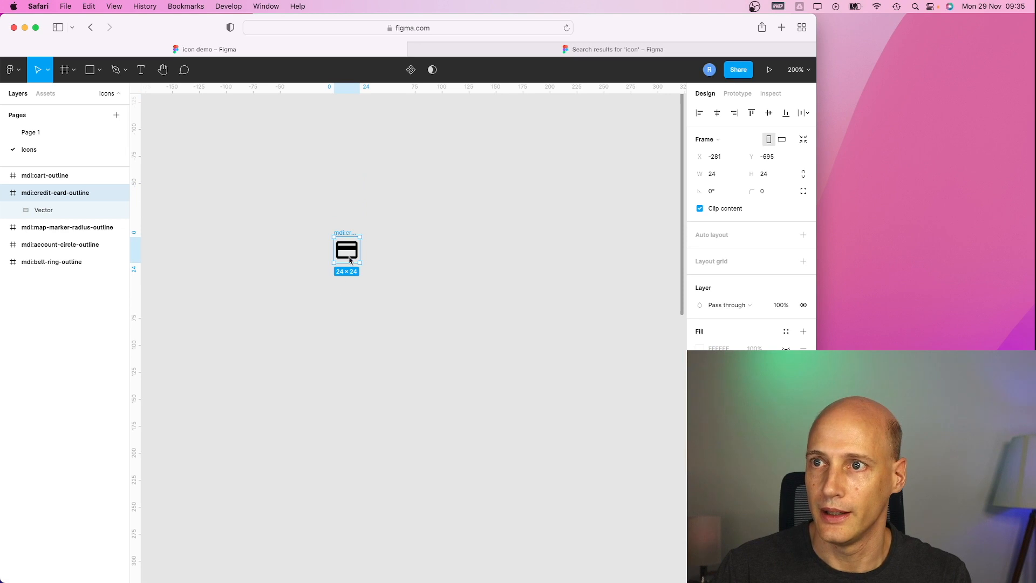
pyautogui.moveTo(430, 354)
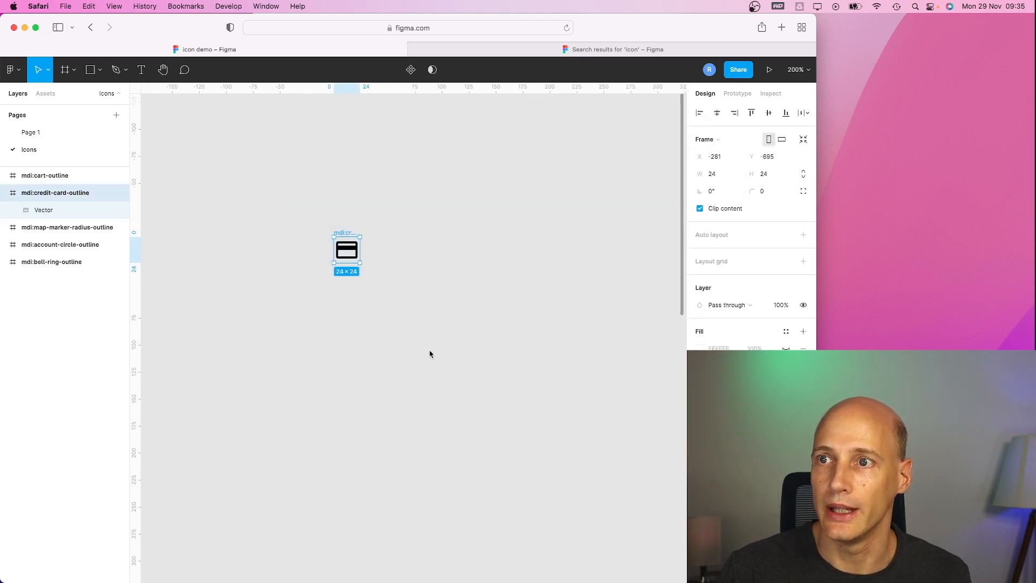
# Turn the credit-card-outline icon into a 24 × 24 component via its context menu
pyautogui.rightClick(347, 249)
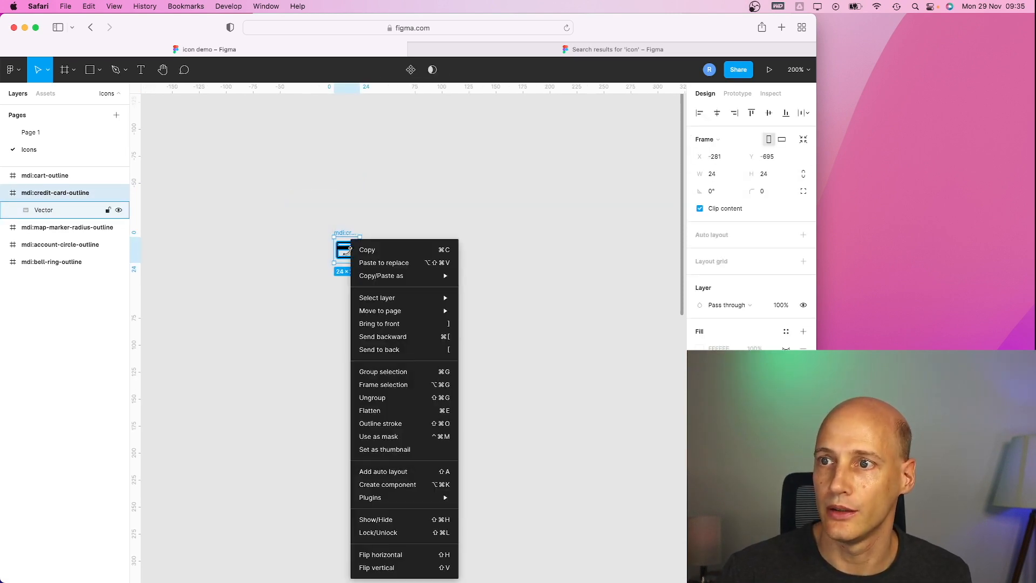
pyautogui.moveTo(387, 484)
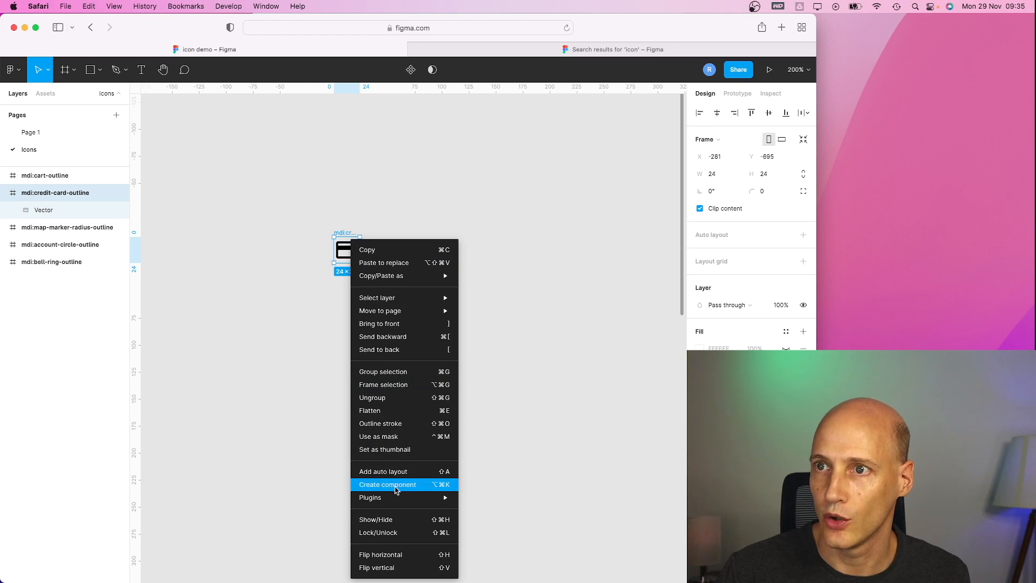
pyautogui.click(387, 484)
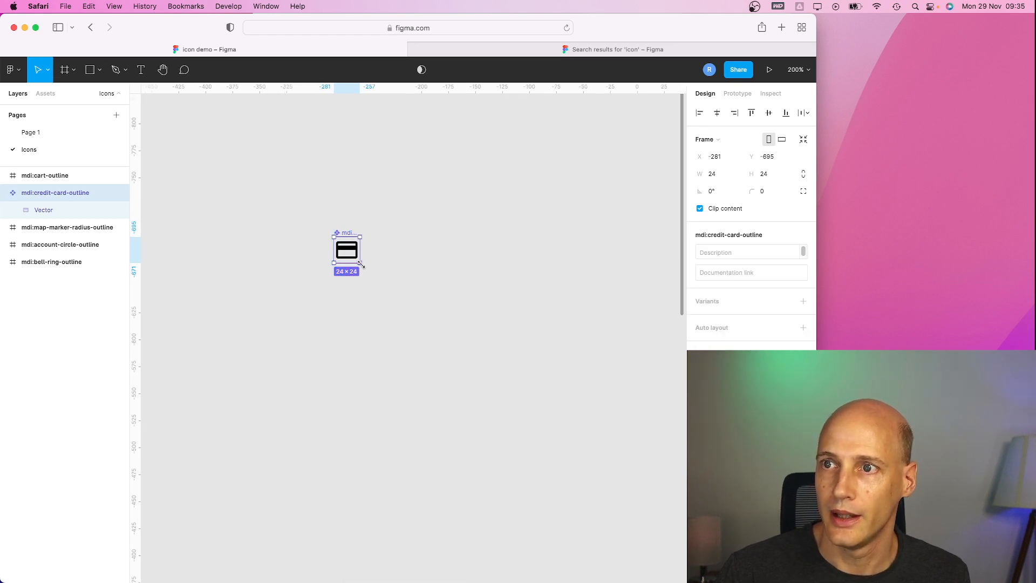
pyautogui.click(447, 333)
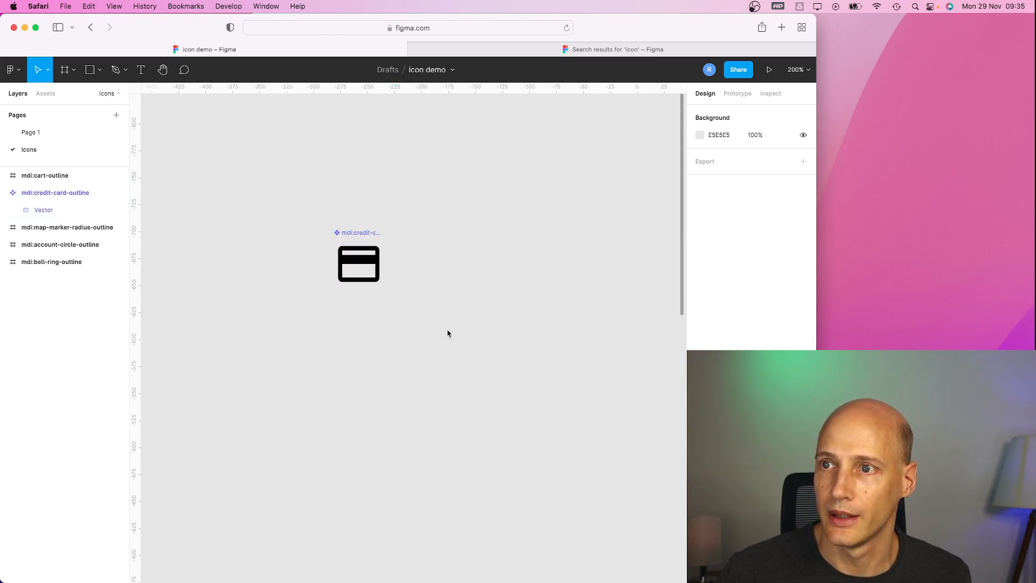
pyautogui.click(357, 263)
pyautogui.write('24')
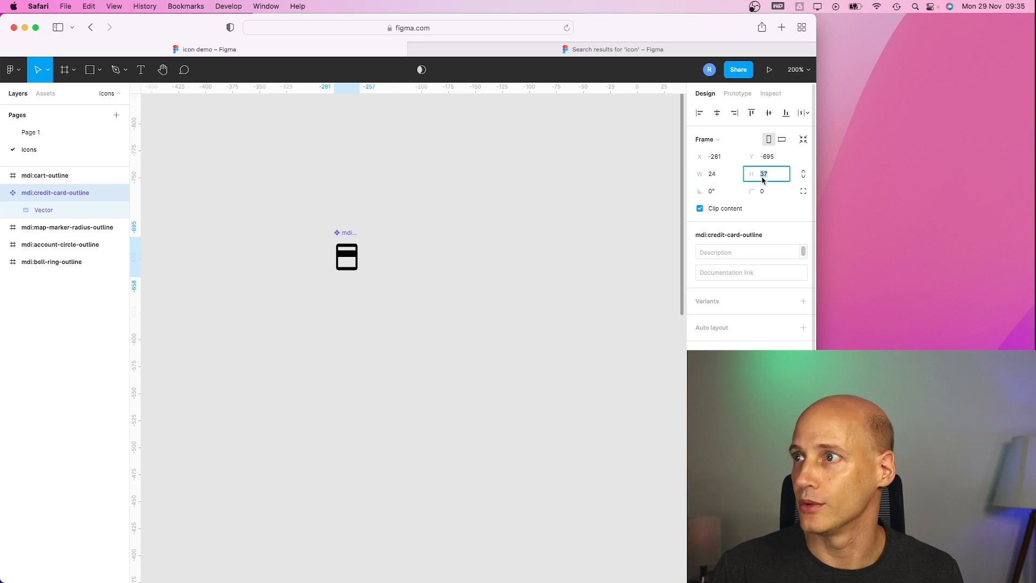
pyautogui.click(378, 304)
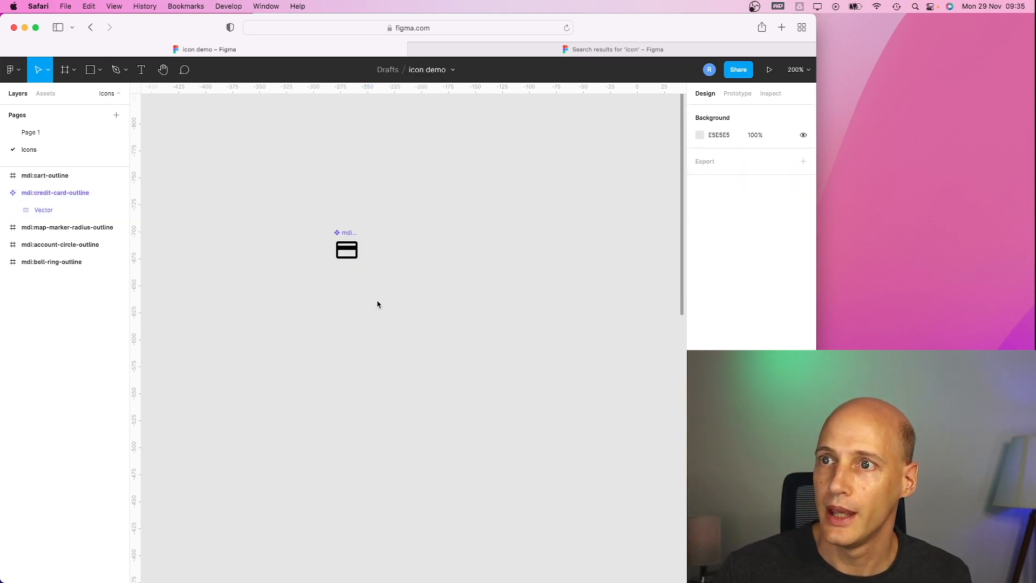
pyautogui.click(346, 249)
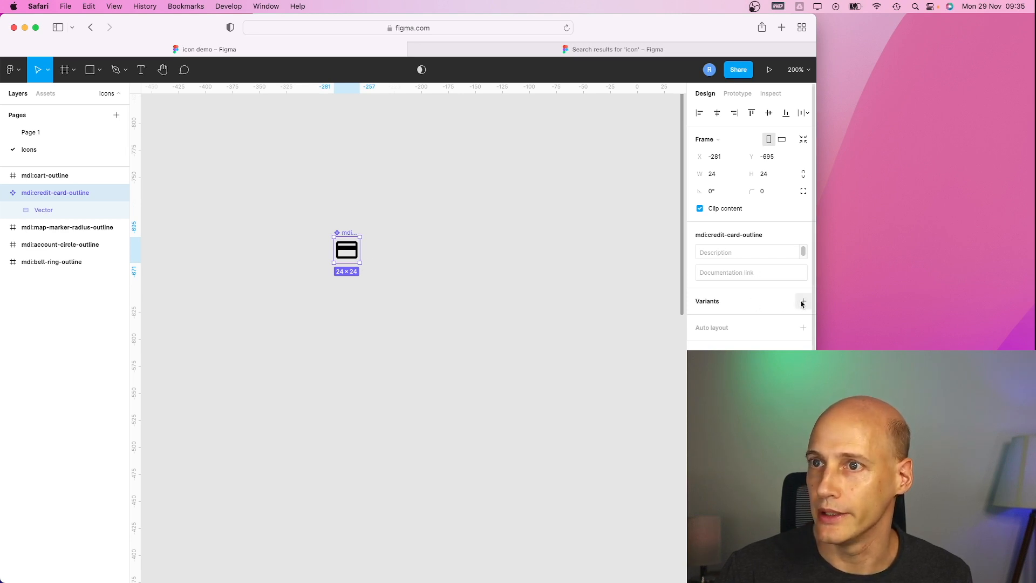
# Add a second variant to the component and resize it to 28 × 28
pyautogui.click(802, 303)
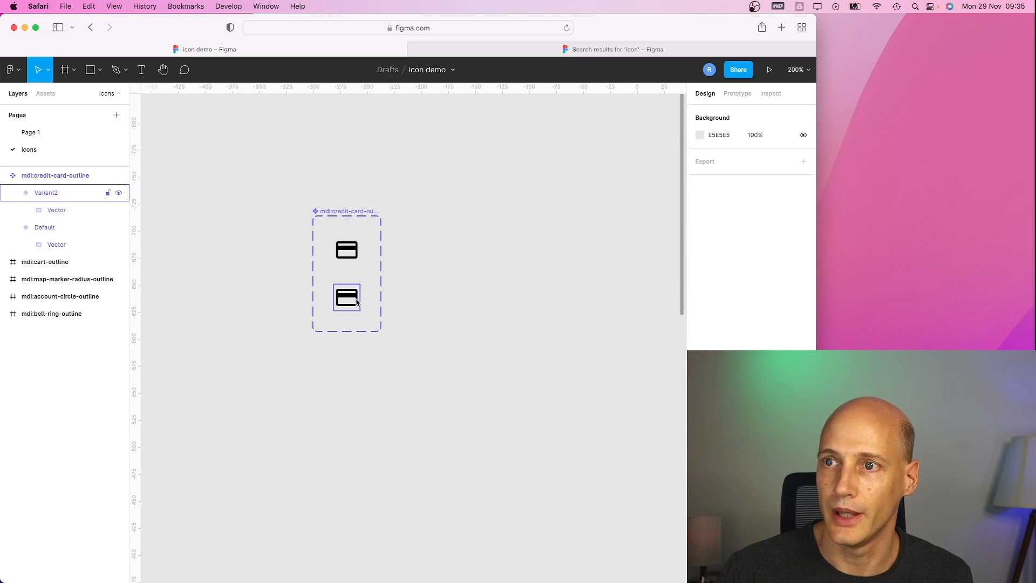
pyautogui.click(346, 297)
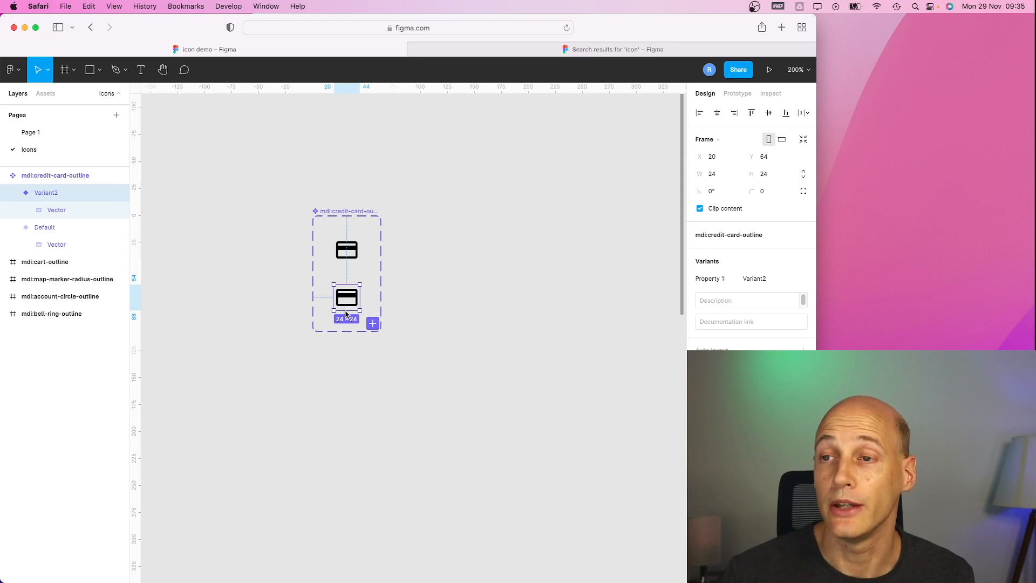
pyautogui.moveTo(402, 351)
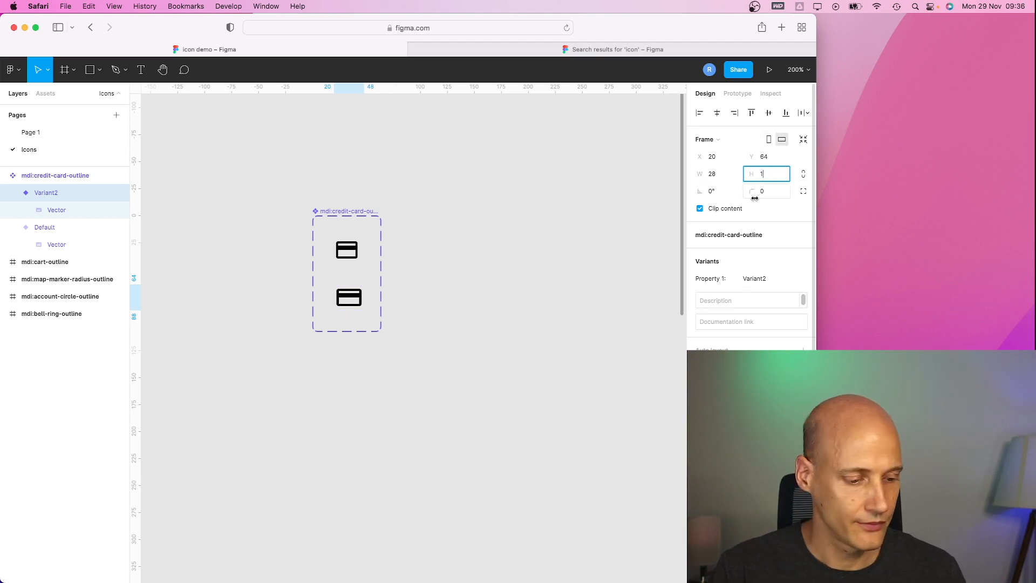
pyautogui.write('28')
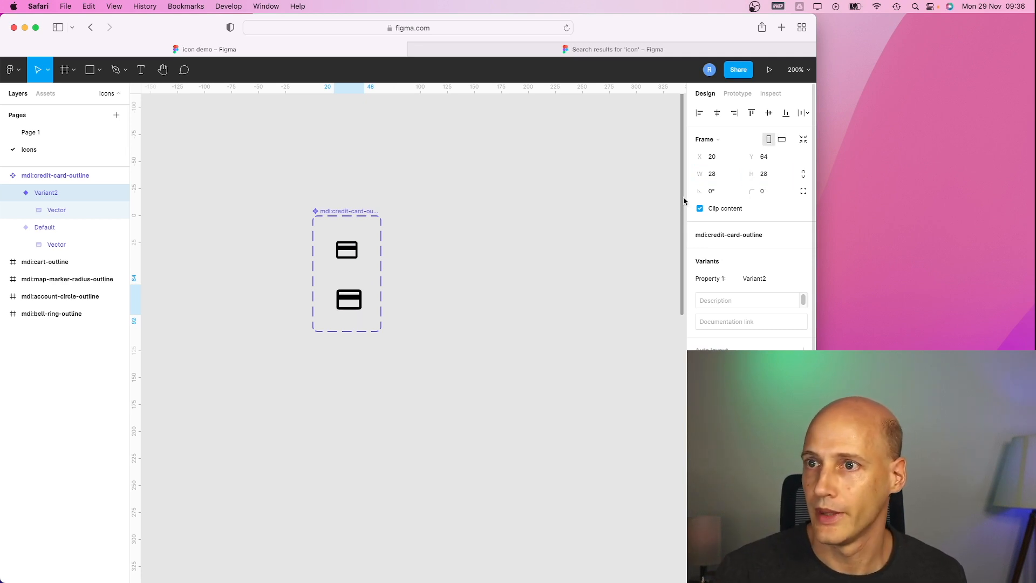
# Recolour the card shape in the second variant red (CA1313)
pyautogui.click(348, 299)
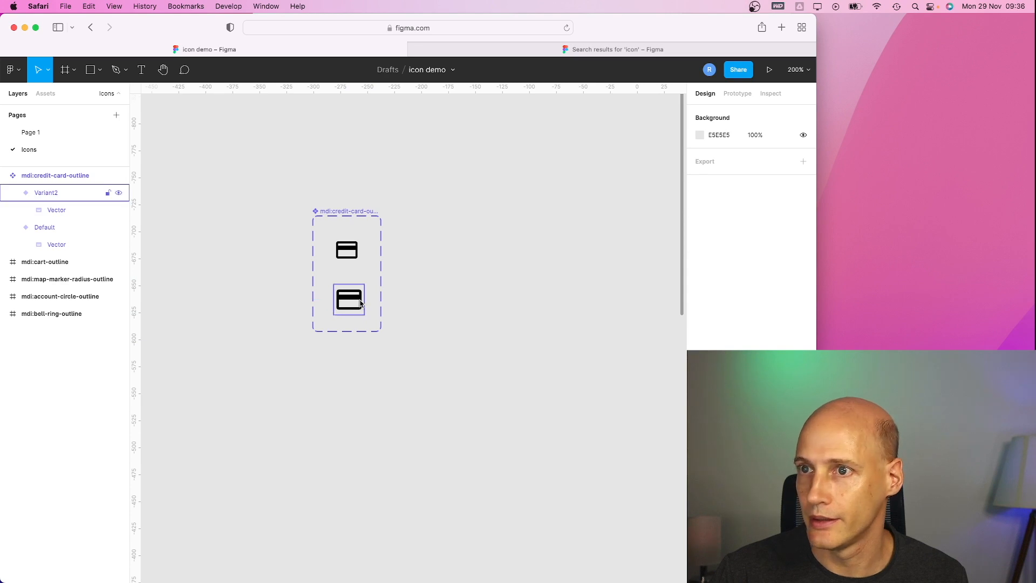
pyautogui.click(349, 299)
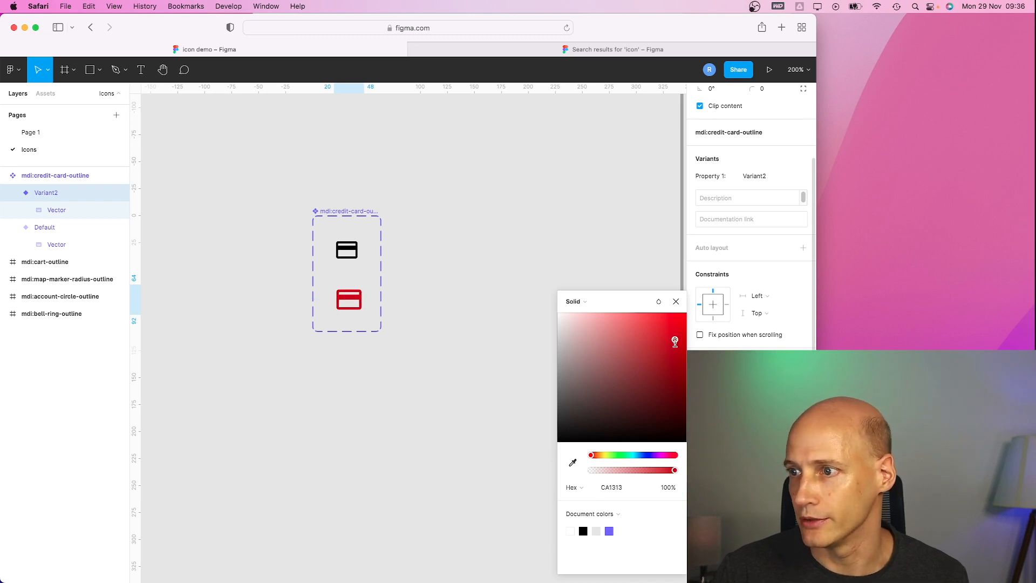
pyautogui.click(348, 299)
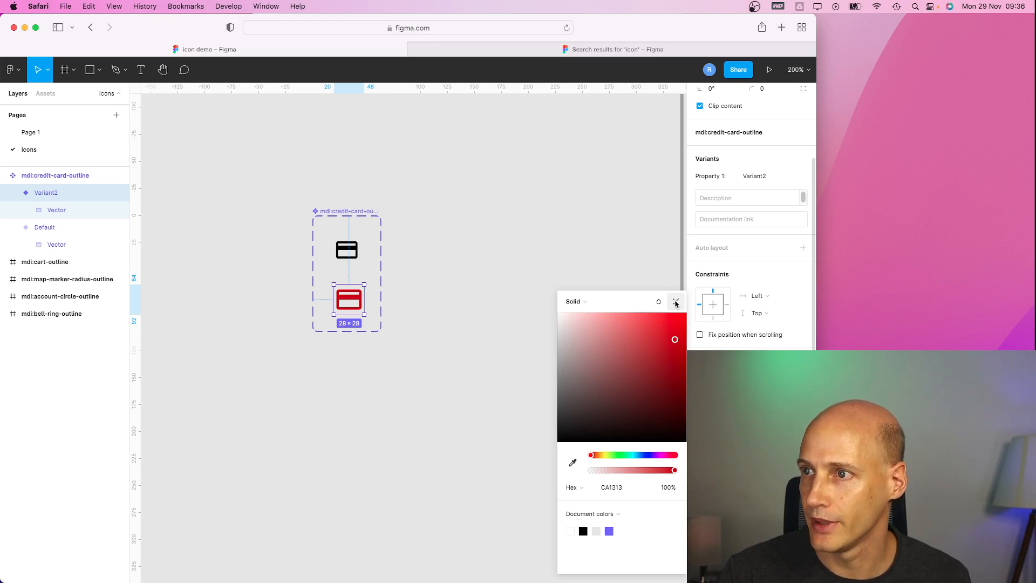
pyautogui.click(674, 301)
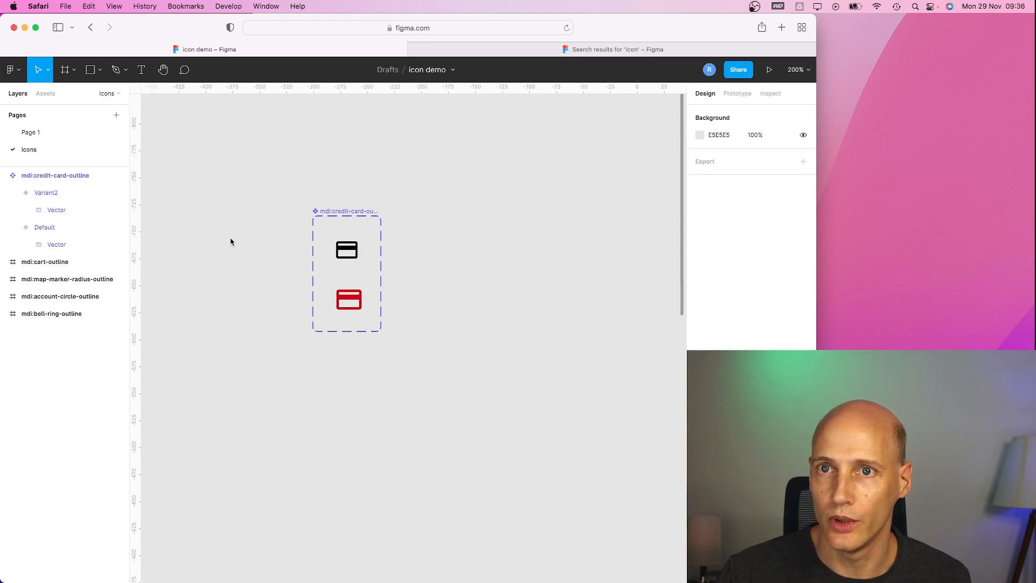
pyautogui.moveTo(144, 205)
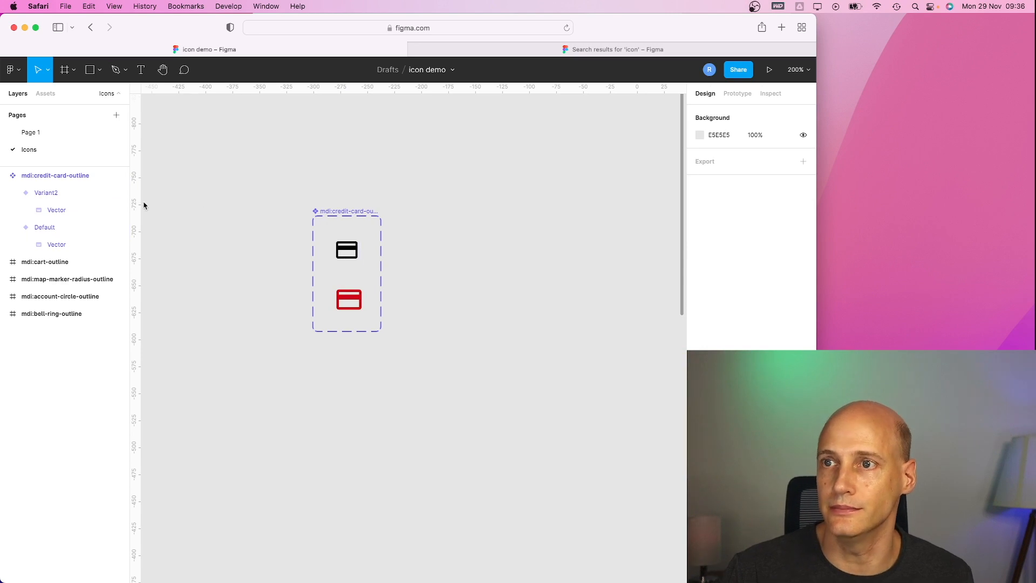
# Rename the variants to Selected=true and Selected=false
pyautogui.doubleClick(47, 192)
pyautogui.write('Selected')
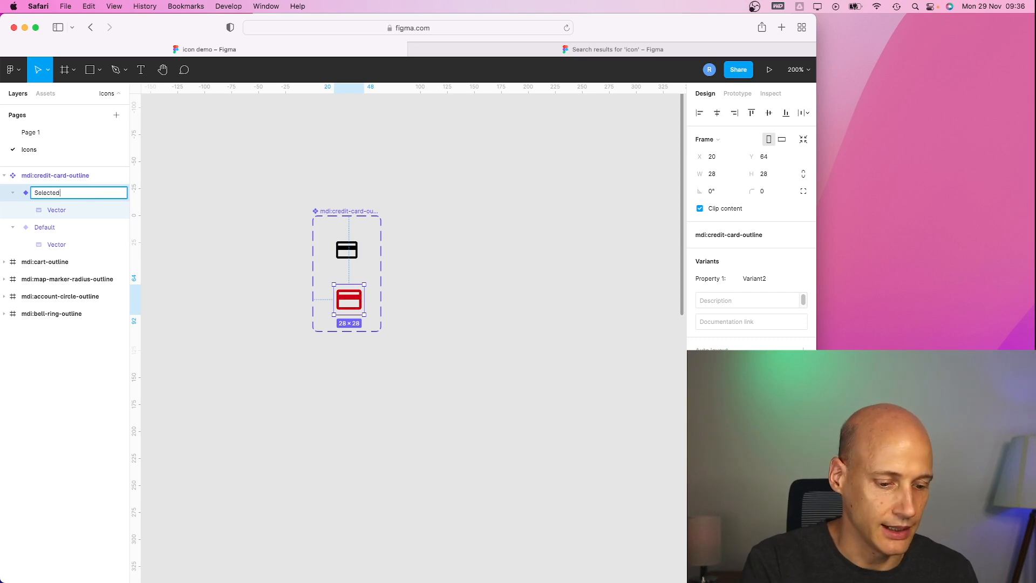
pyautogui.write('=true')
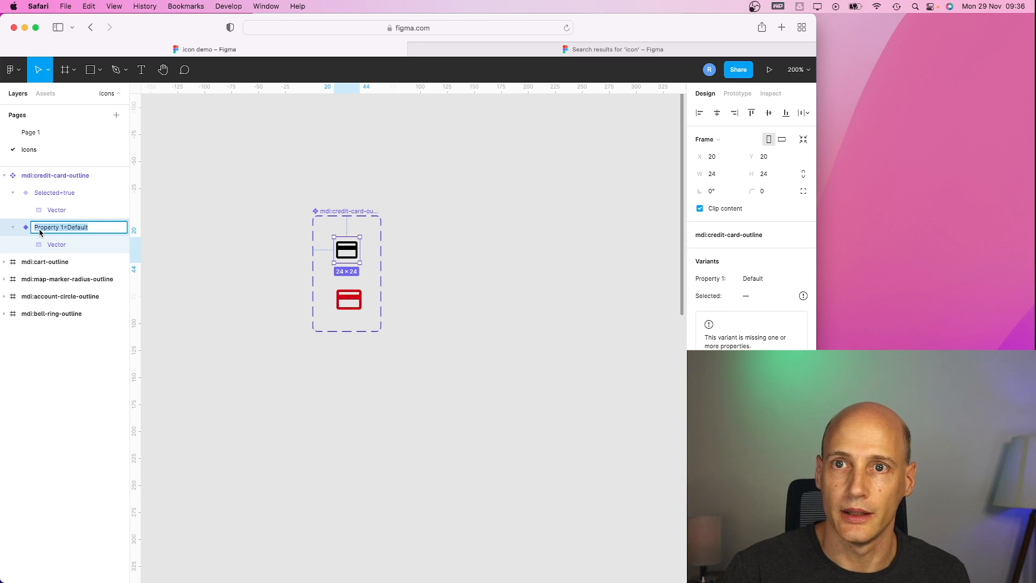
pyautogui.write('Selected=false')
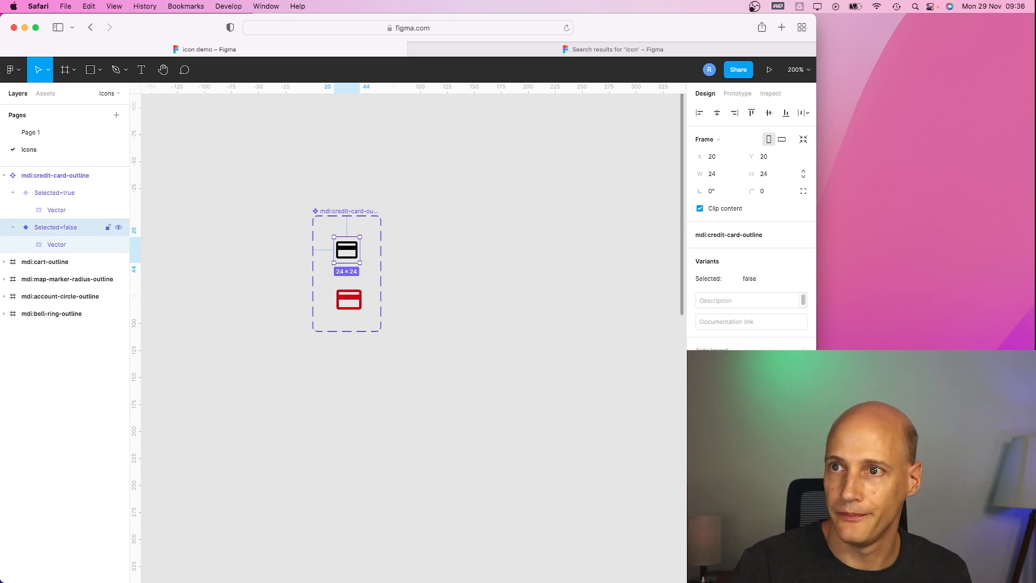
pyautogui.click(405, 342)
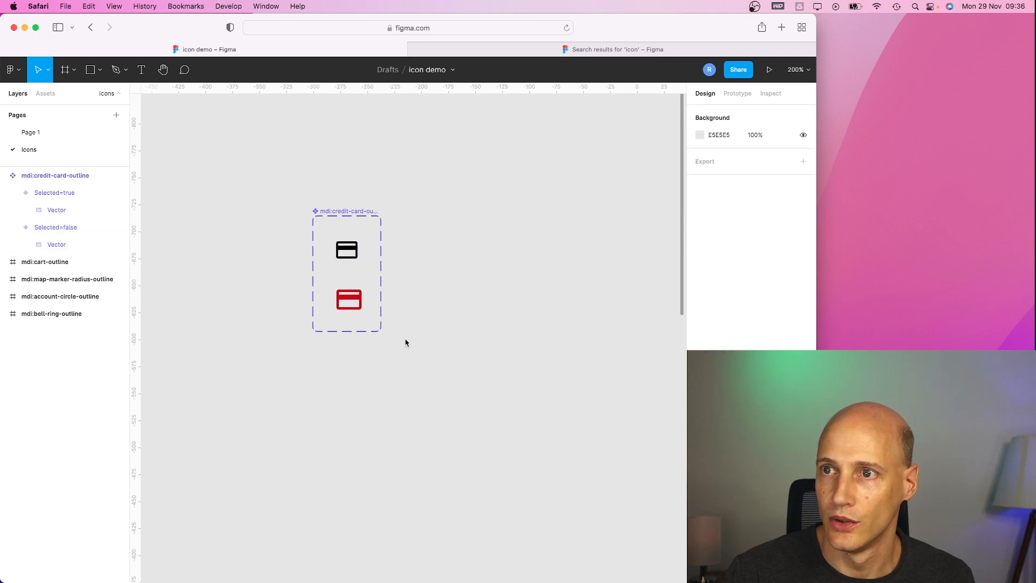
# Rename the whole component set to PaymentIcon
pyautogui.click(55, 175)
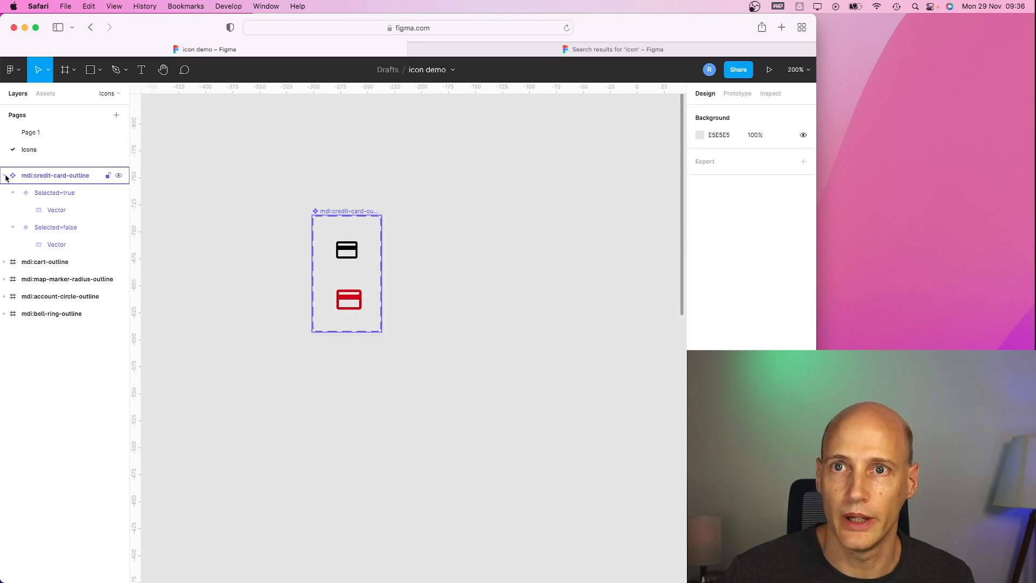
pyautogui.click(55, 174)
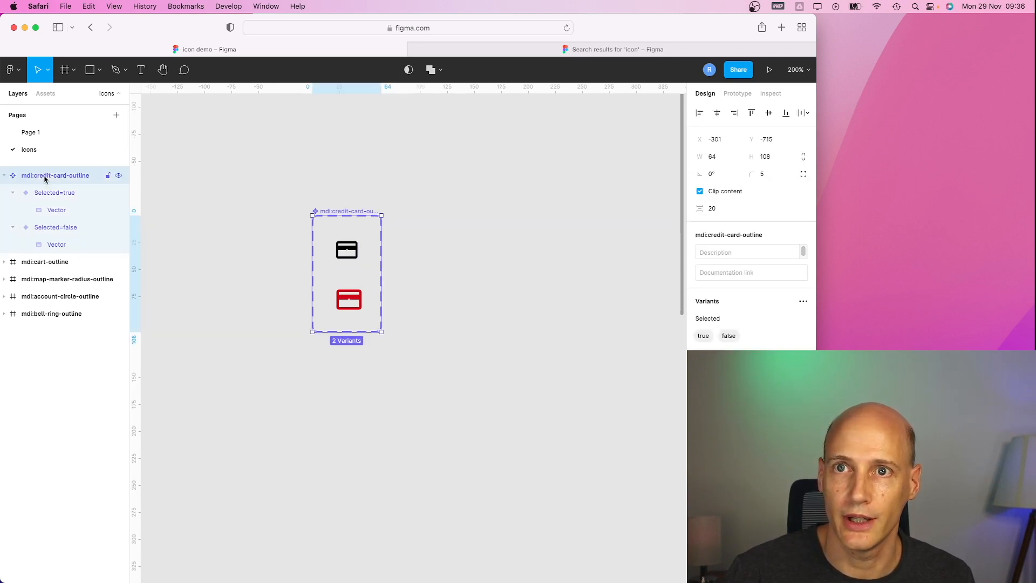
pyautogui.doubleClick(55, 175)
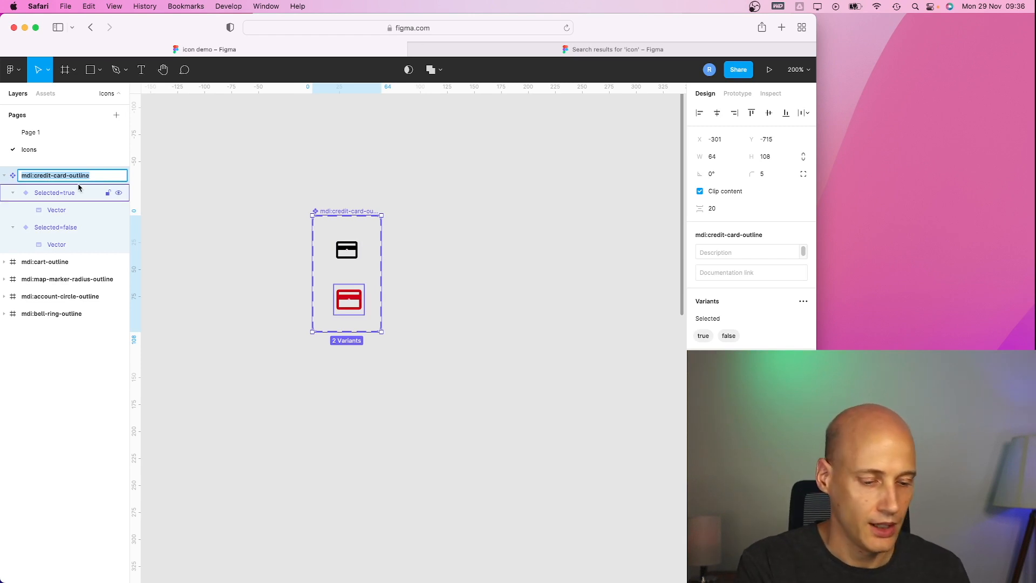
pyautogui.write('Payment')
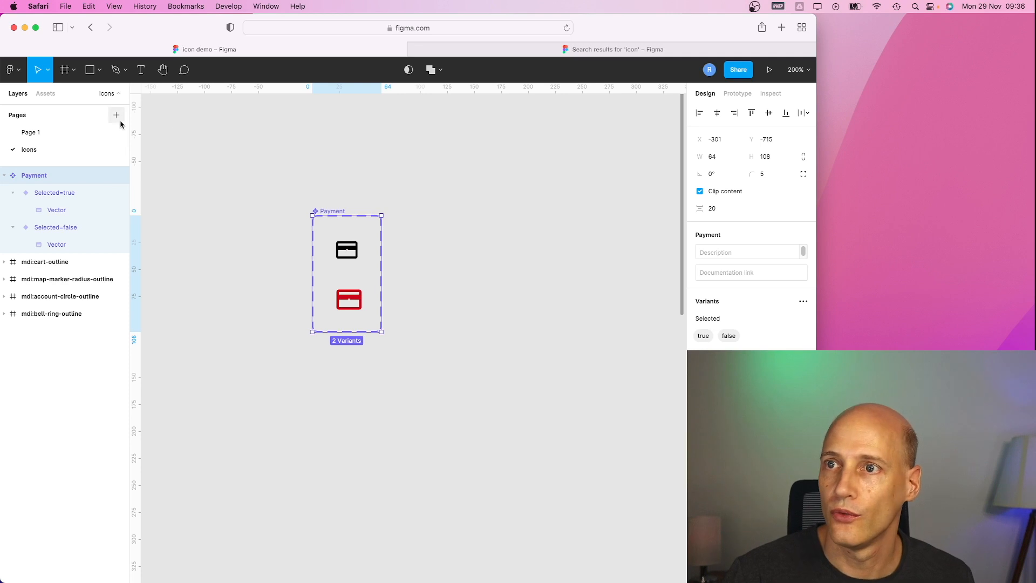
pyautogui.doubleClick(34, 174)
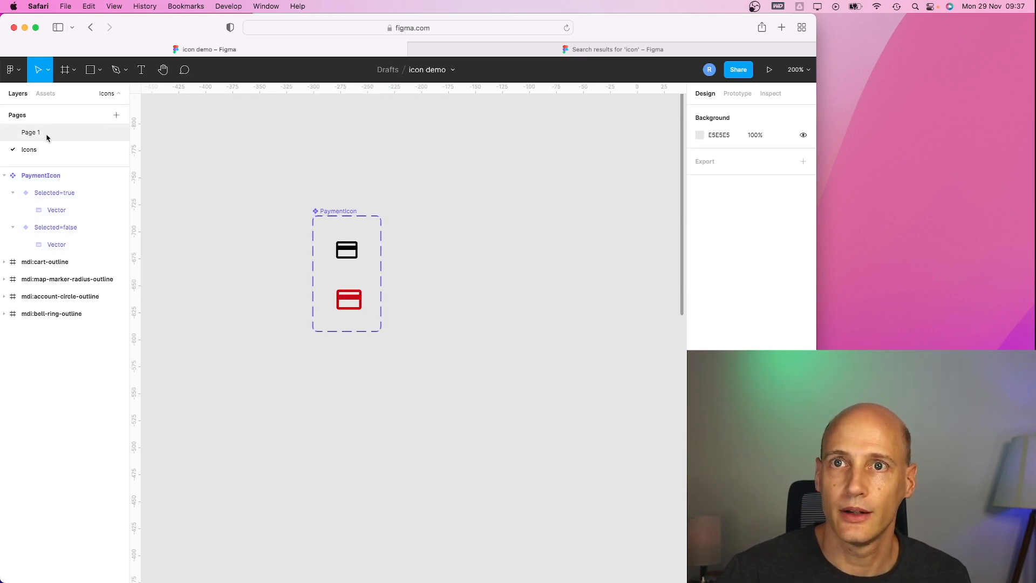
# On Page 1, select the PaymentIcon instance in Frame 1 and toggle its Selected property on then off
pyautogui.click(30, 132)
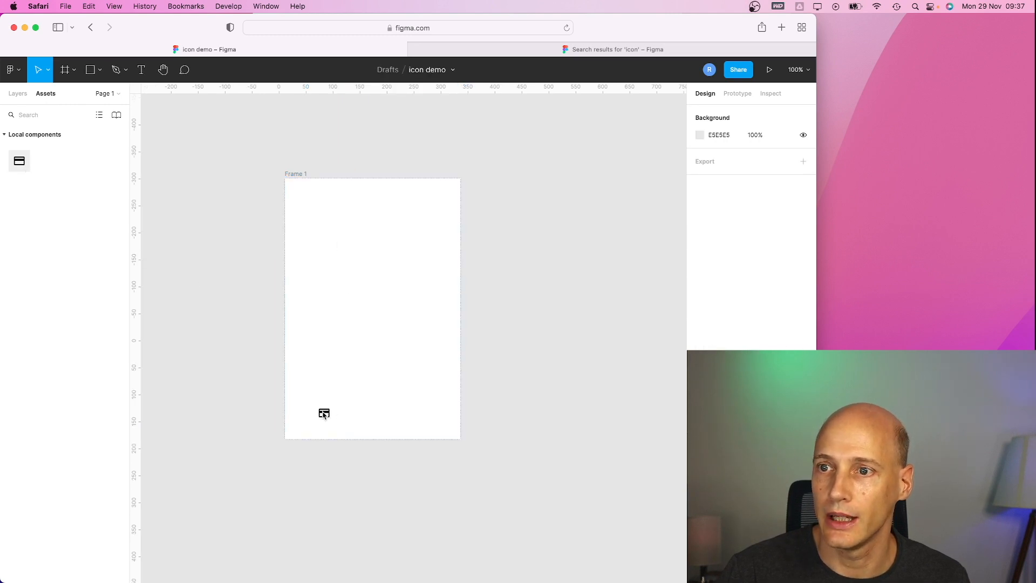
pyautogui.click(323, 414)
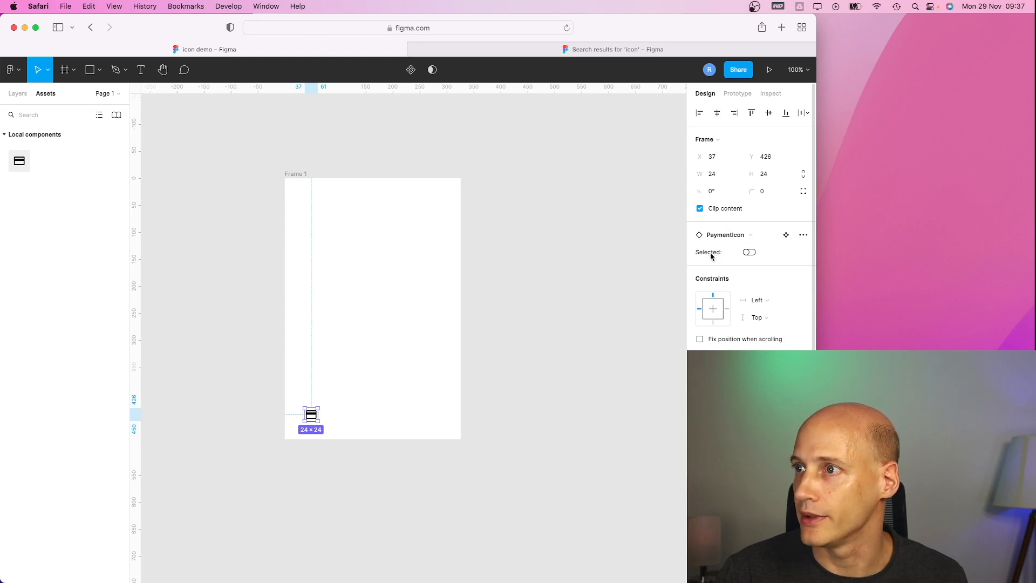
pyautogui.click(748, 252)
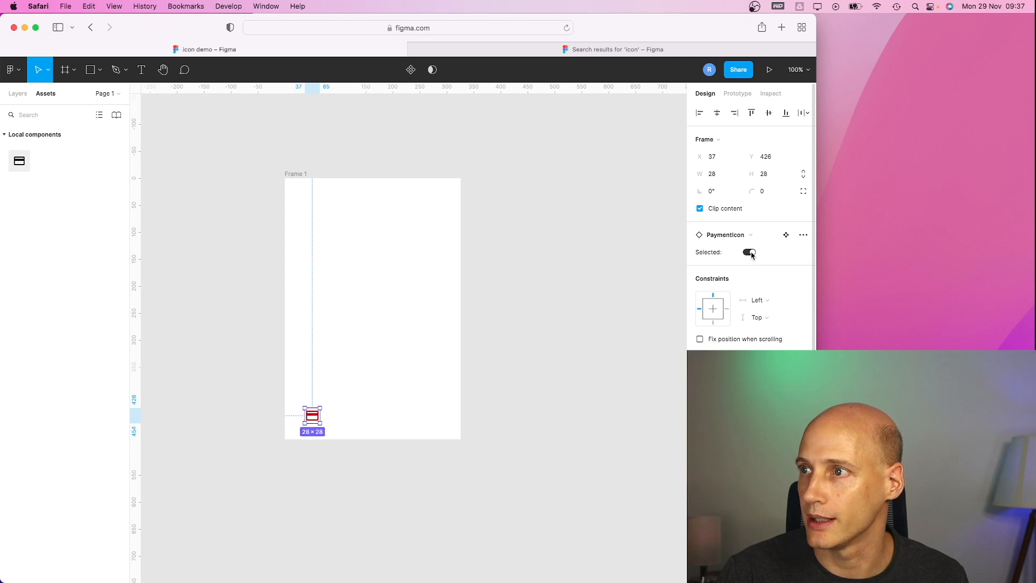
pyautogui.click(595, 311)
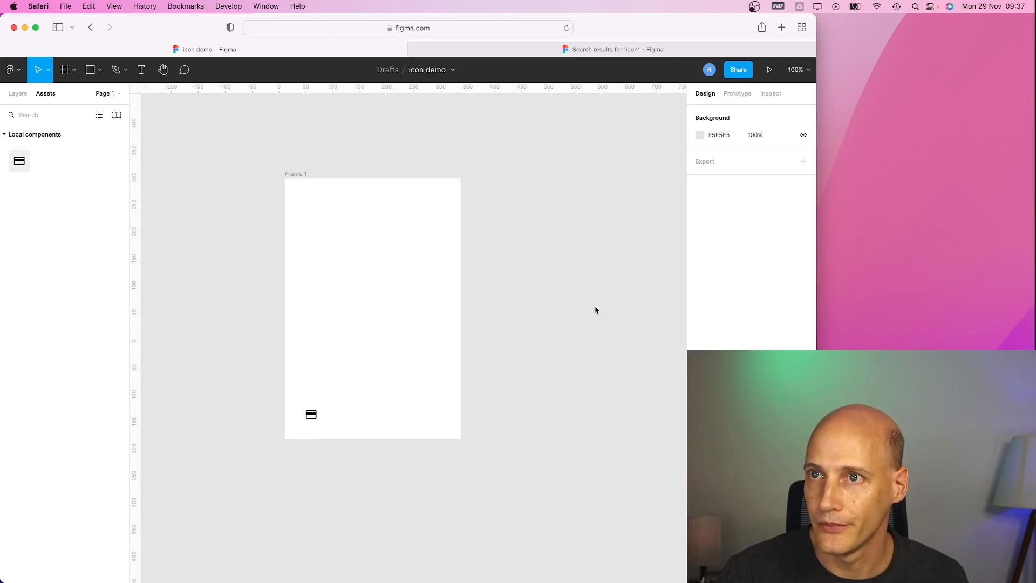
# Nudge the PaymentIcon instance lower-left inside Frame 1, then deselect via the frame and canvas
pyautogui.click(311, 414)
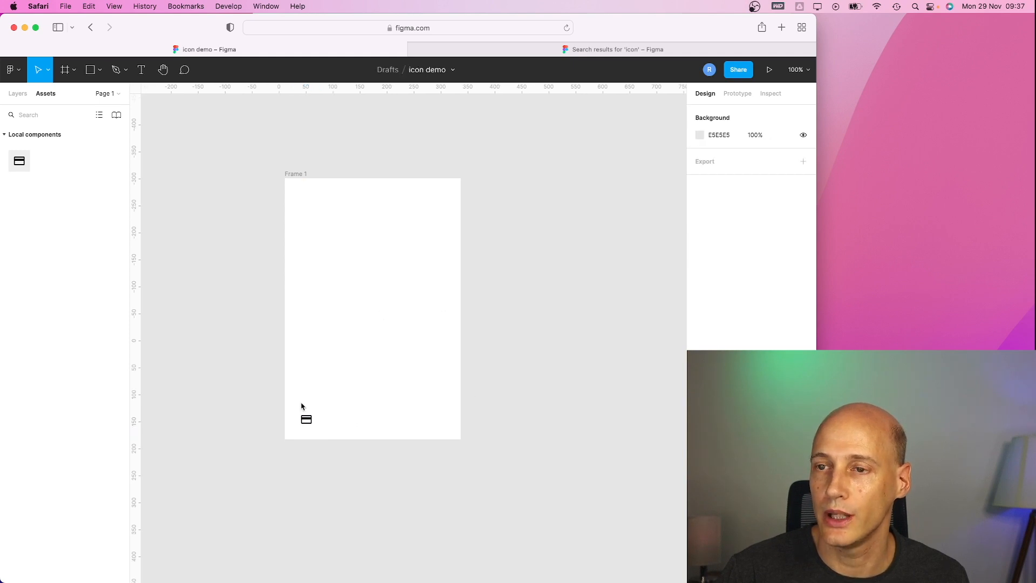
pyautogui.moveTo(316, 431)
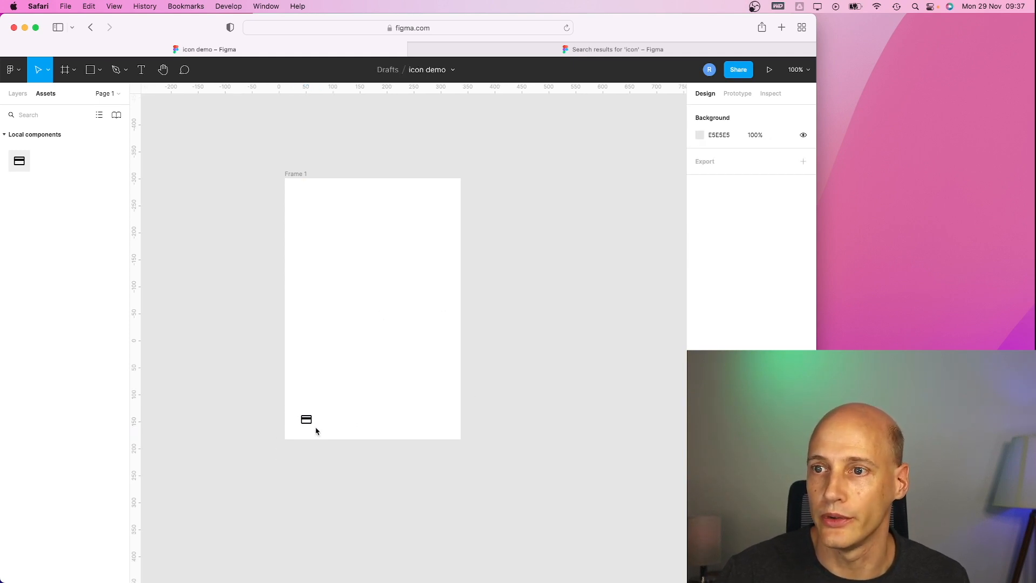
pyautogui.moveTo(379, 370)
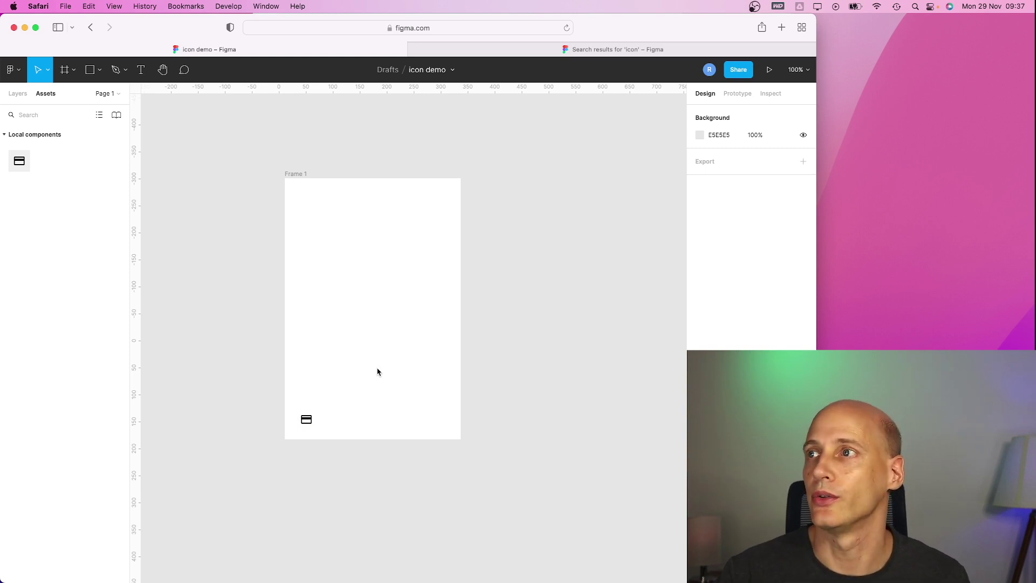
pyautogui.moveTo(498, 241)
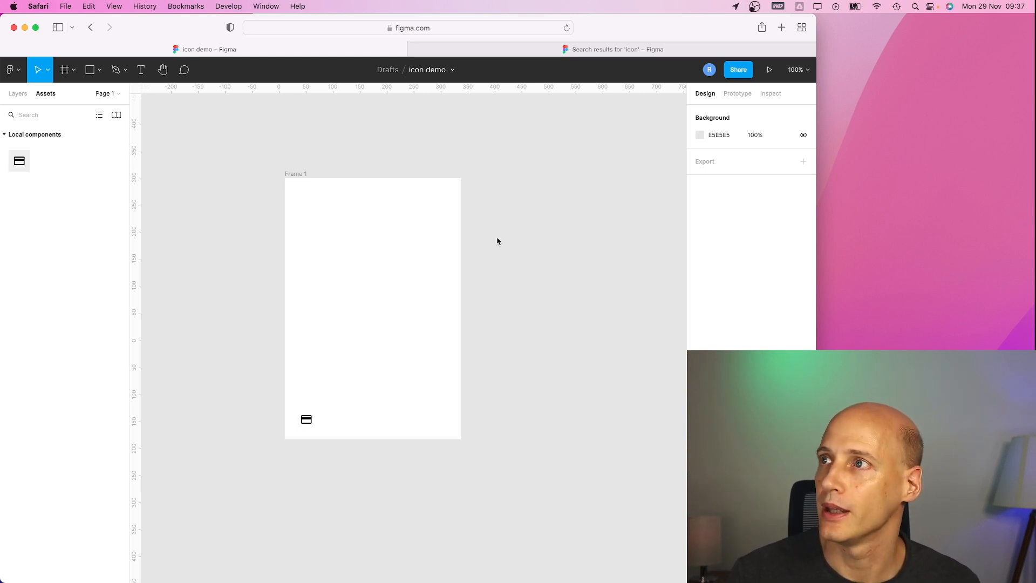
pyautogui.moveTo(529, 271)
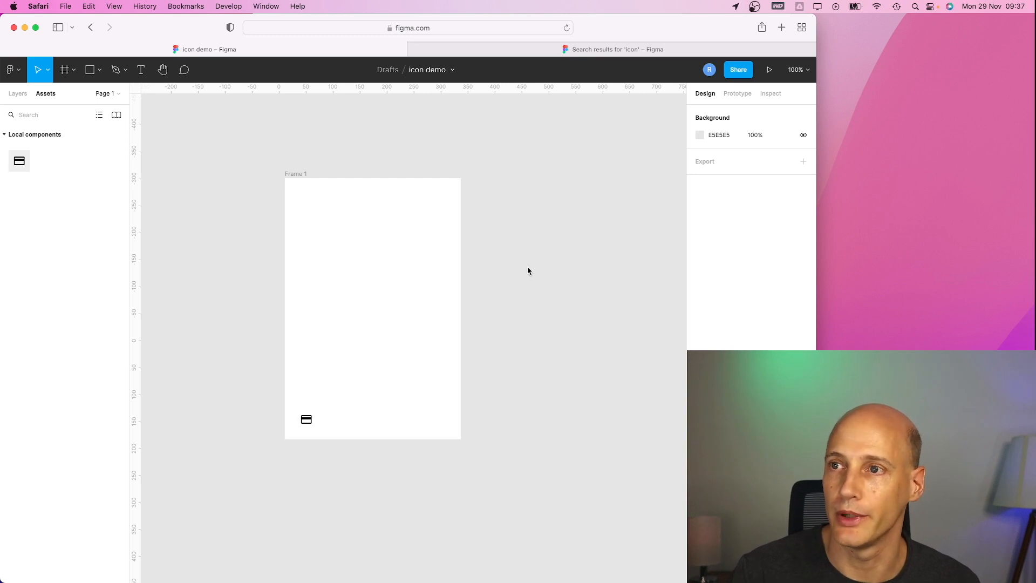
pyautogui.moveTo(78, 119)
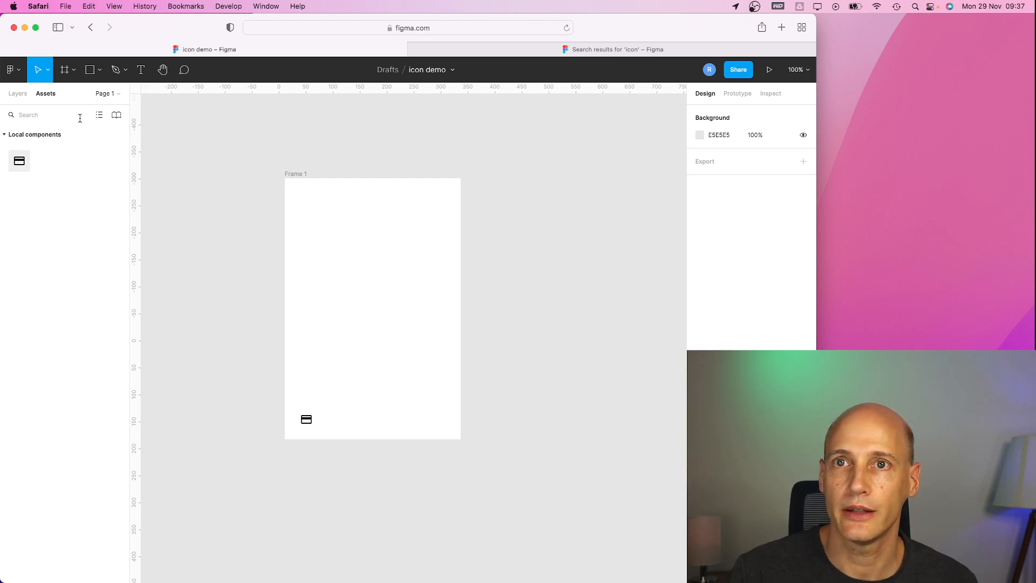
pyautogui.moveTo(183, 197)
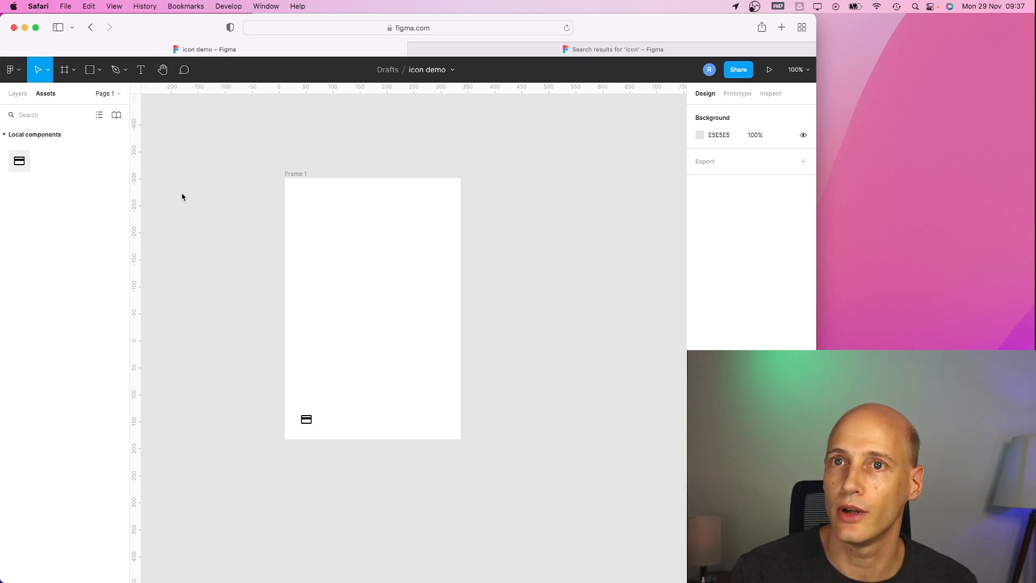
pyautogui.click(295, 174)
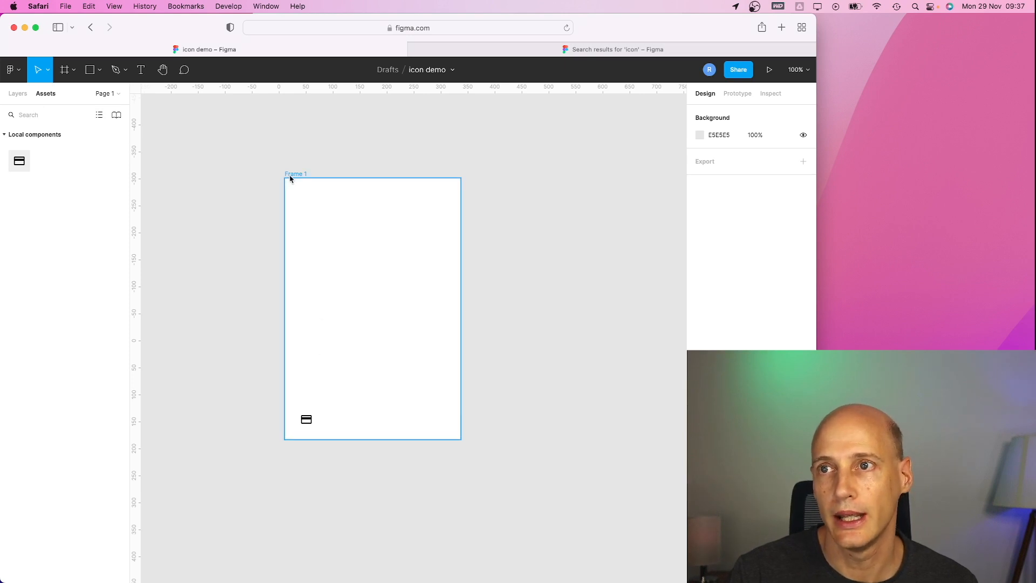
pyautogui.click(242, 245)
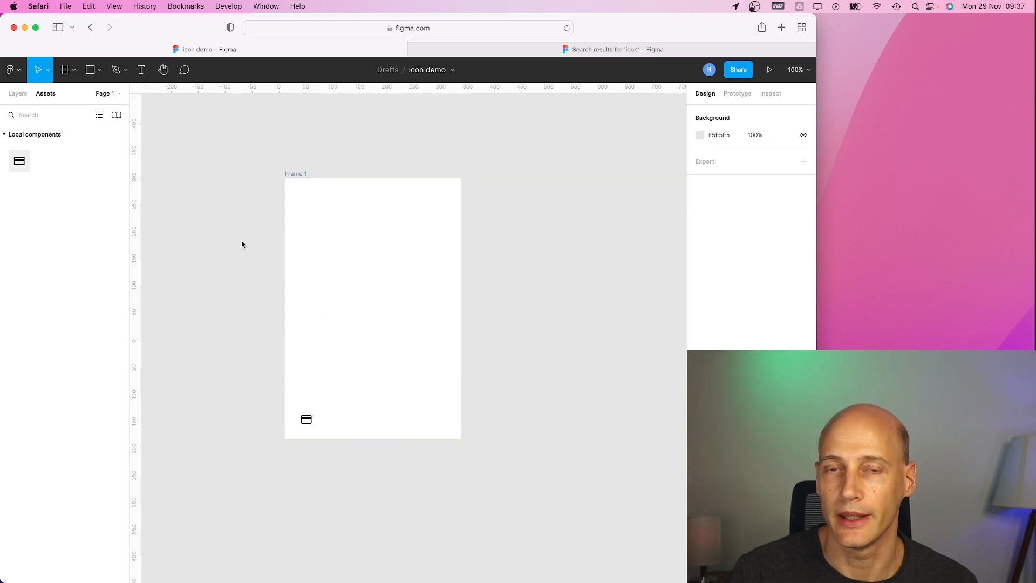
pyautogui.moveTo(330, 411)
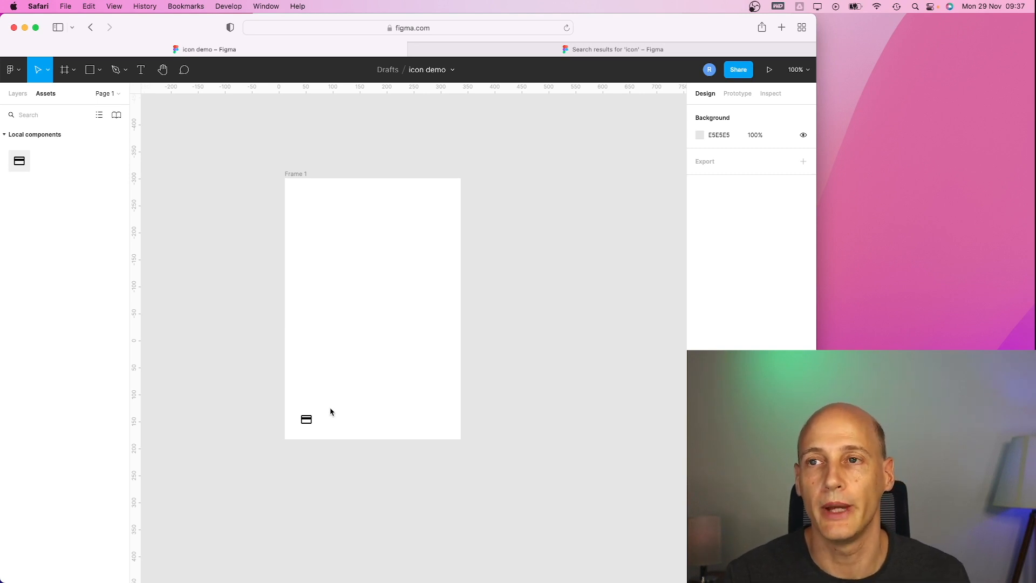
pyautogui.moveTo(243, 277)
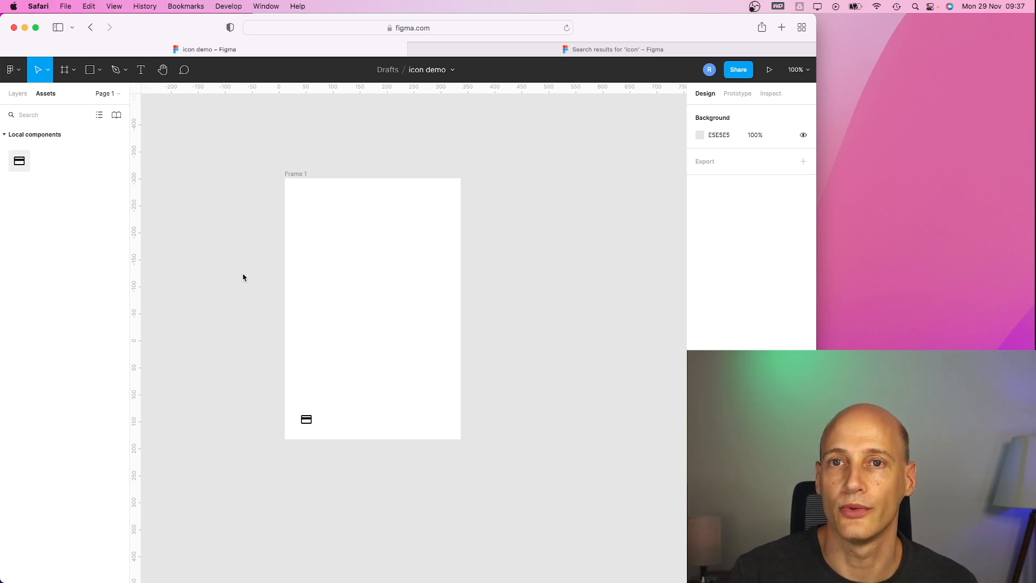